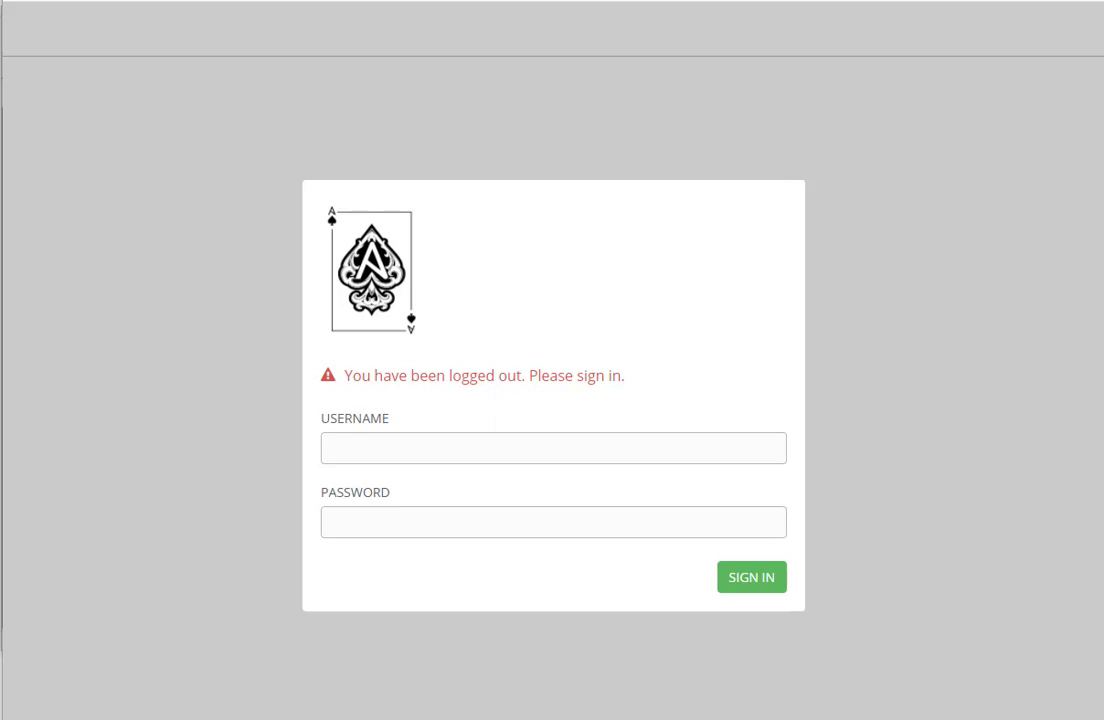
{"action": "mouse_move", "coordinate": [735, 481]}
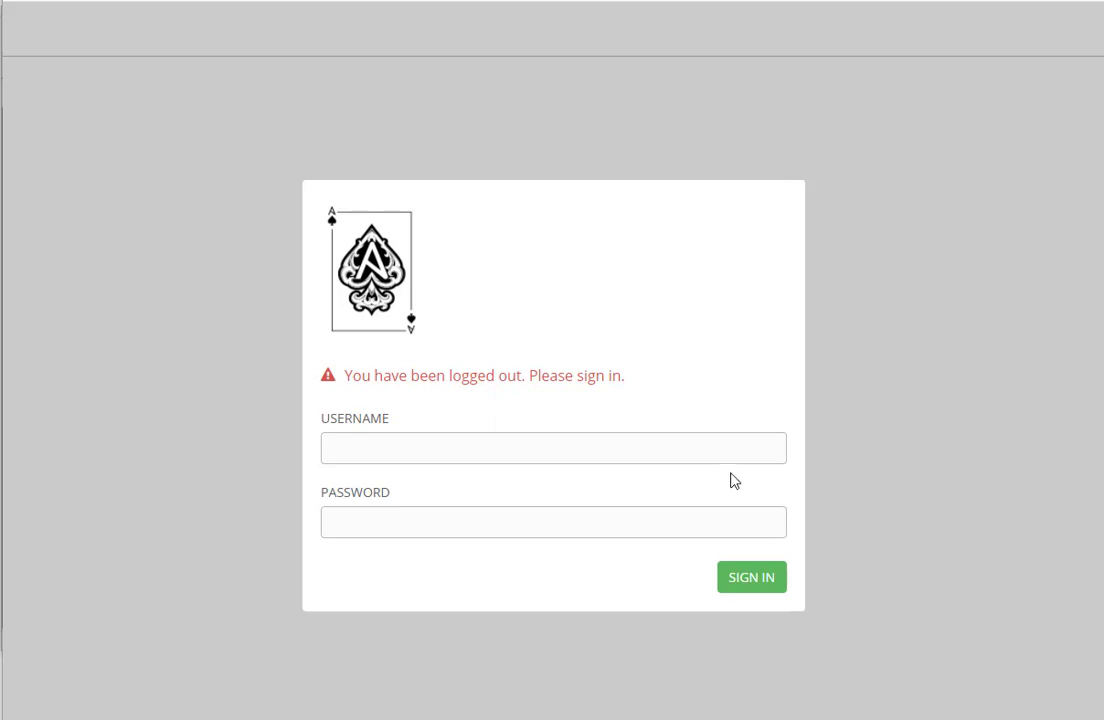
Log back into Ansible Tower with the admin account and its password
{"action": "type", "text": "adm"}
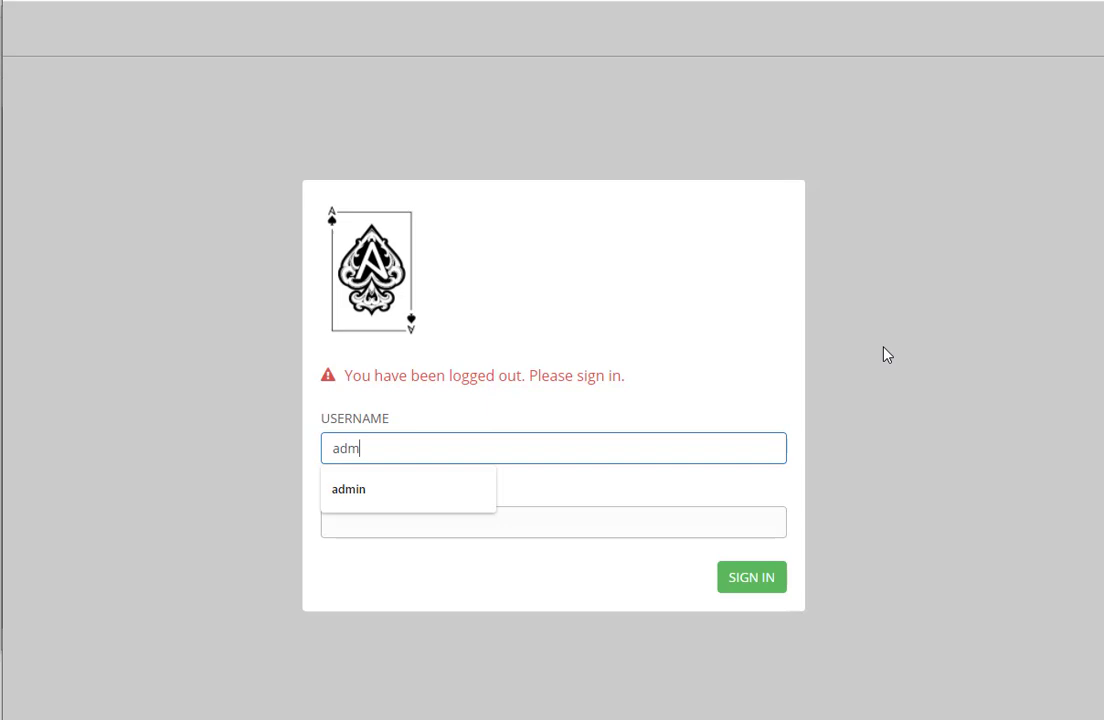
{"action": "type", "text": "••••••"}
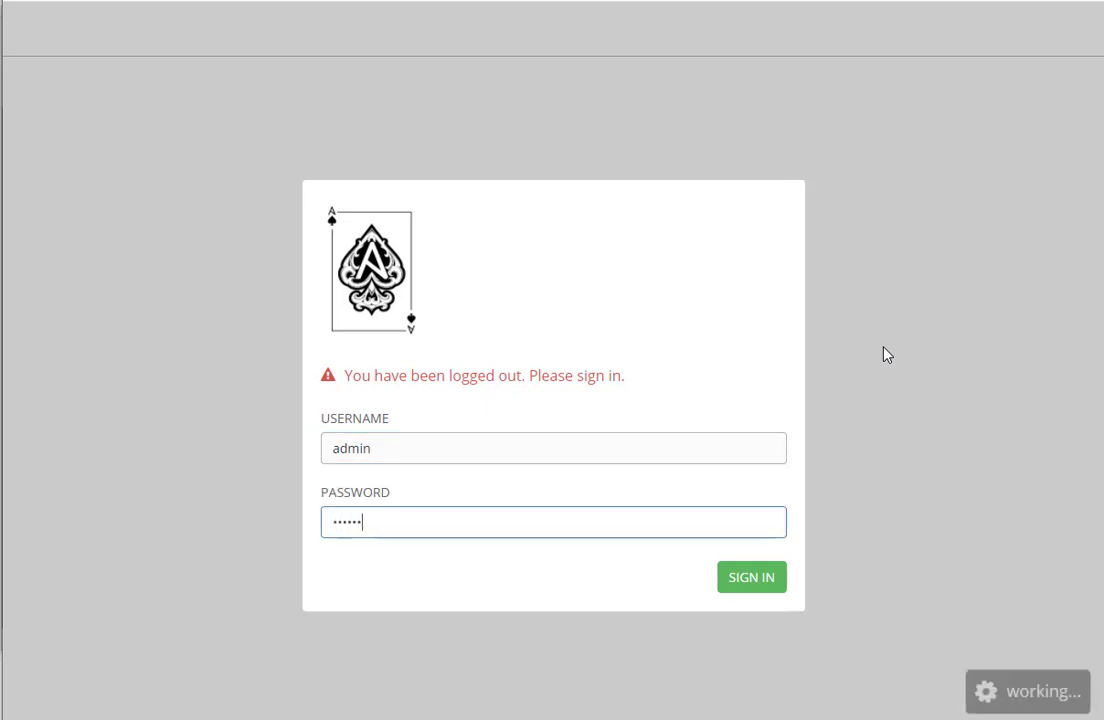
{"action": "left_click", "coordinate": [751, 577]}
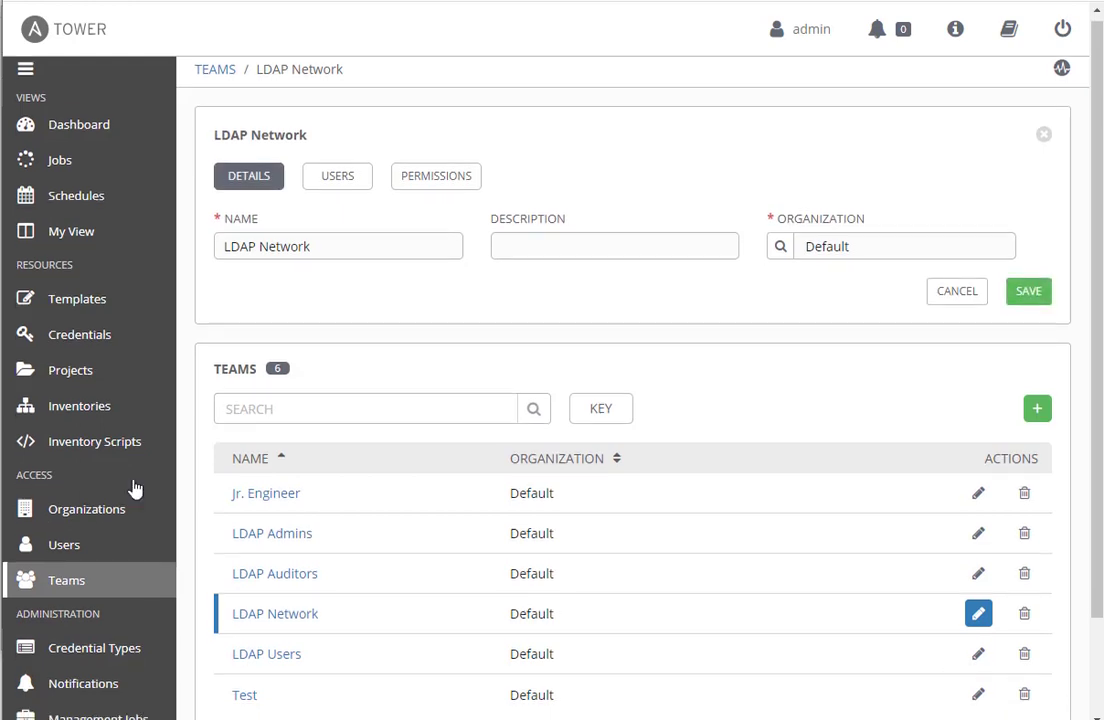
Scroll the sidebar down and go to Tower's Settings for authentication
{"action": "scroll", "scroll_direction": "down", "scroll_amount": 3}
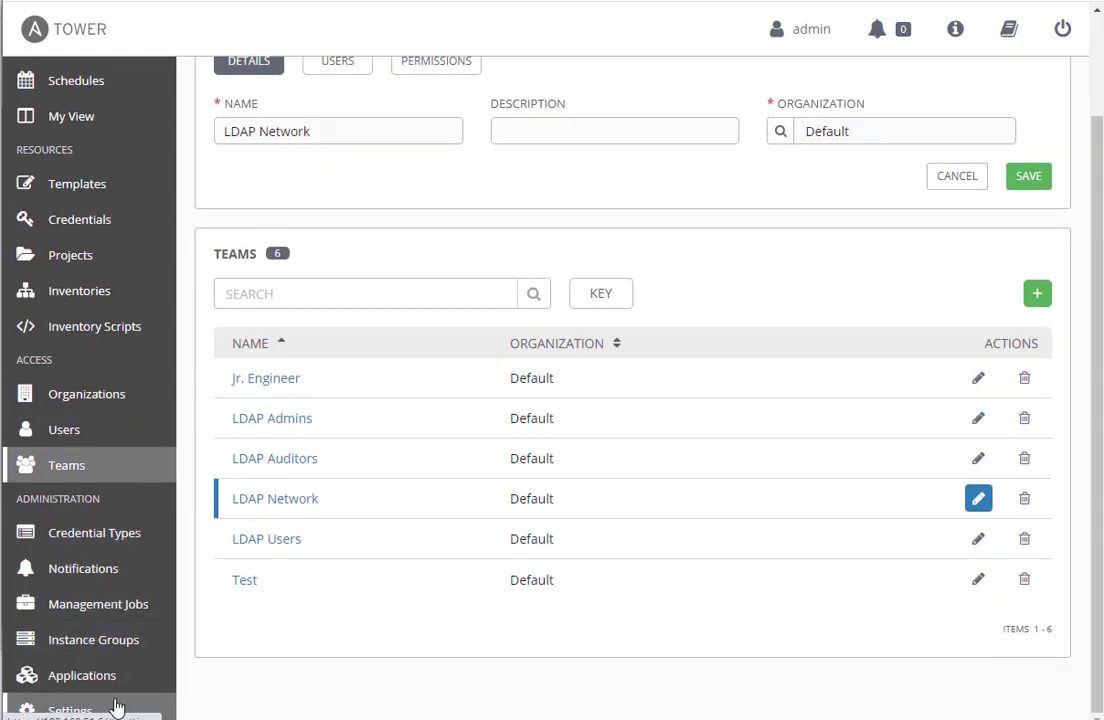
{"action": "left_click", "coordinate": [69, 708]}
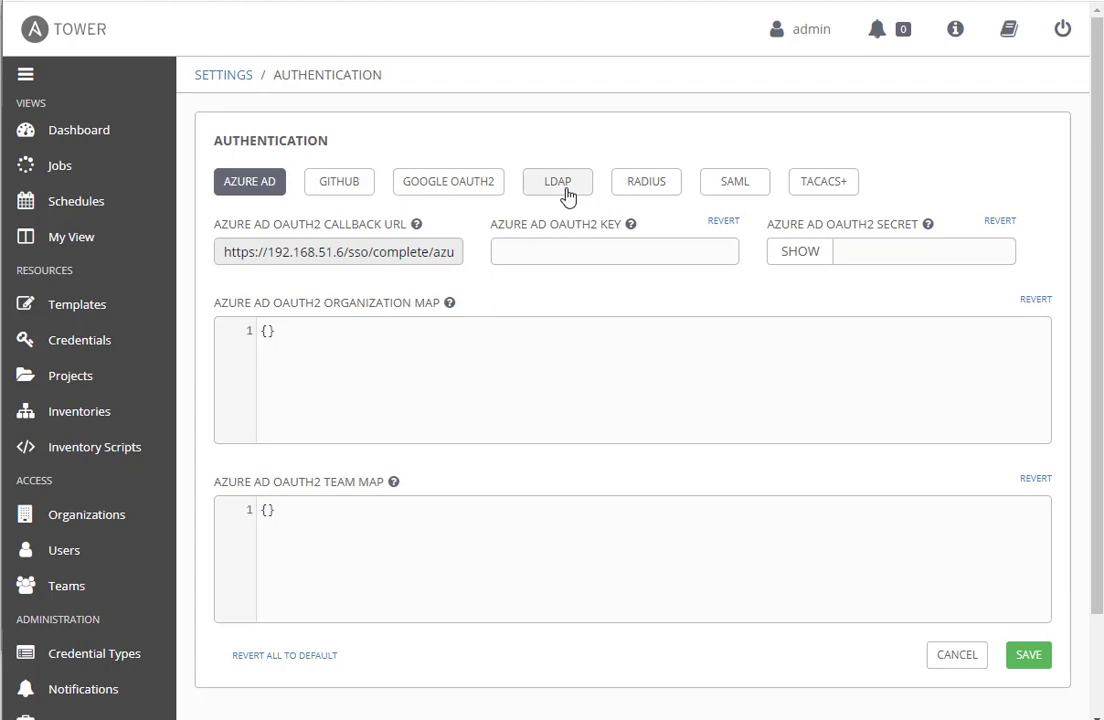
{"action": "mouse_move", "coordinate": [845, 192]}
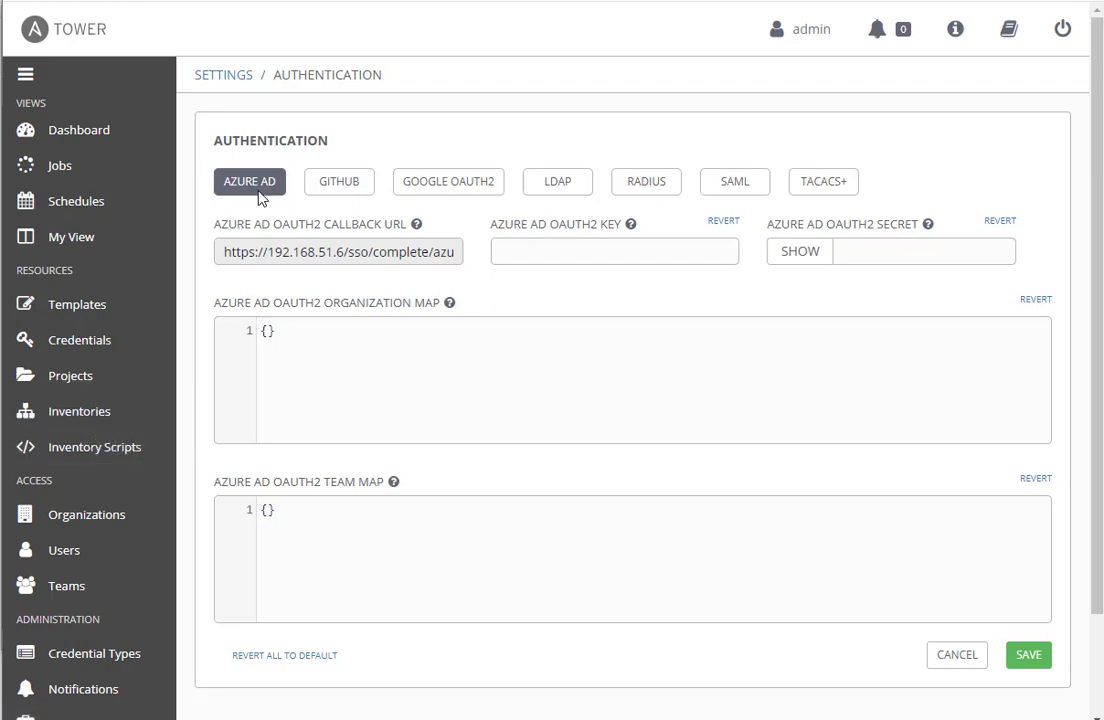
{"action": "mouse_move", "coordinate": [612, 203]}
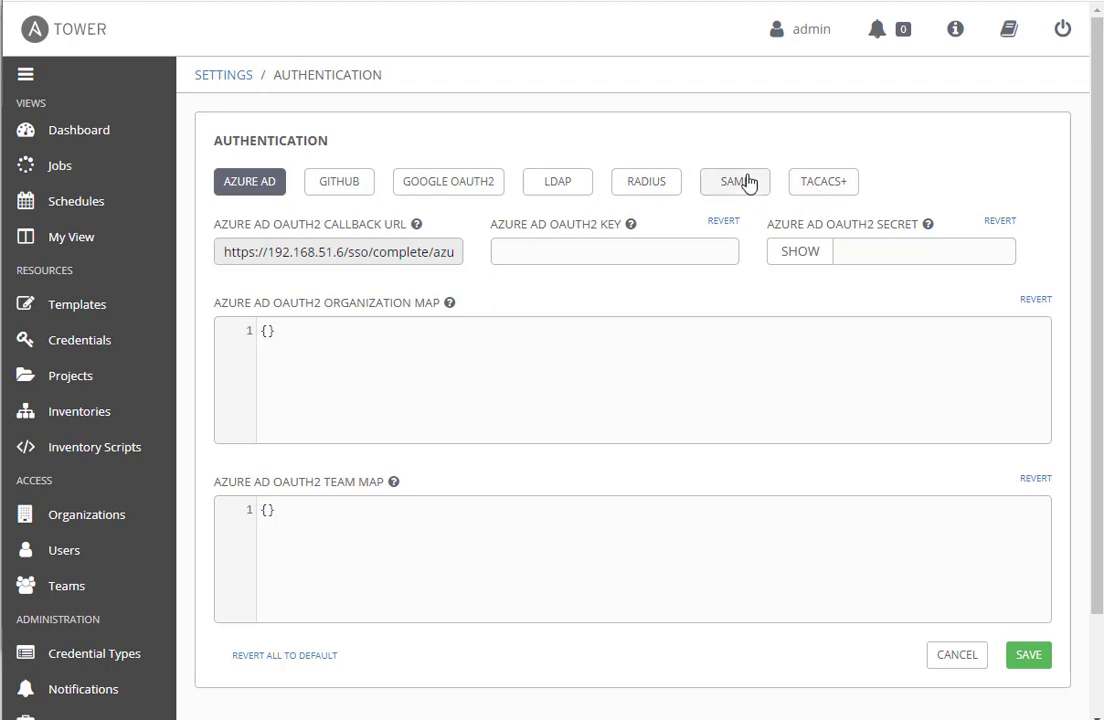
{"action": "mouse_move", "coordinate": [736, 193]}
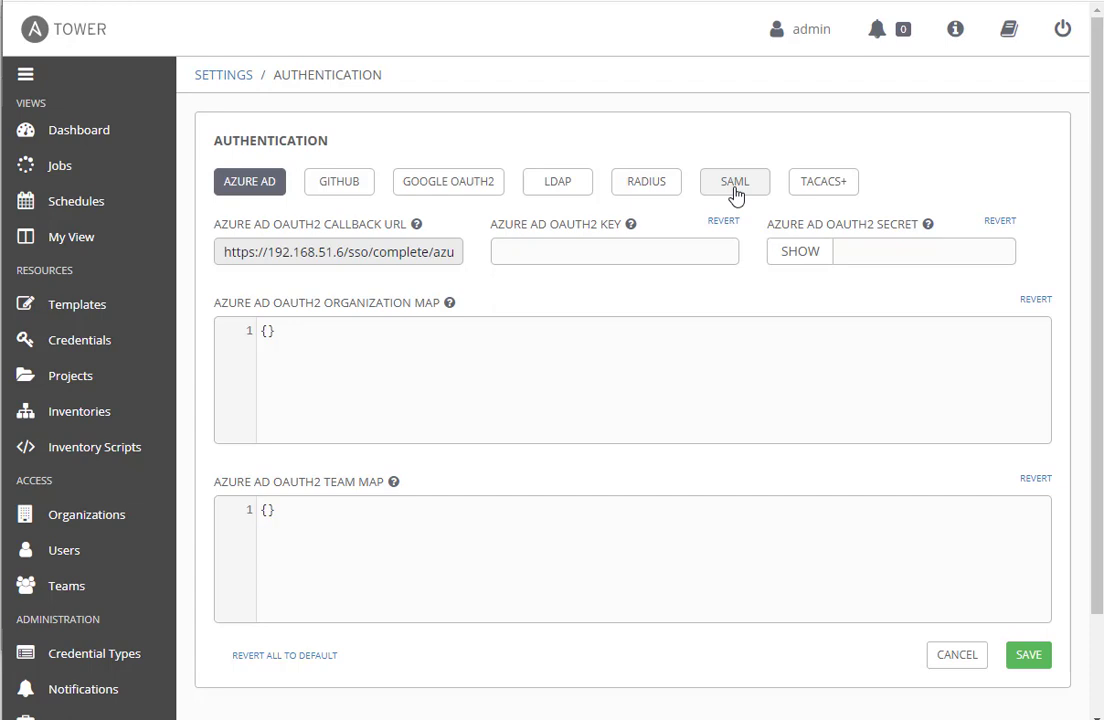
Show the LDAP tab with the default server's URI, bind DN and require group
{"action": "left_click", "coordinate": [557, 181]}
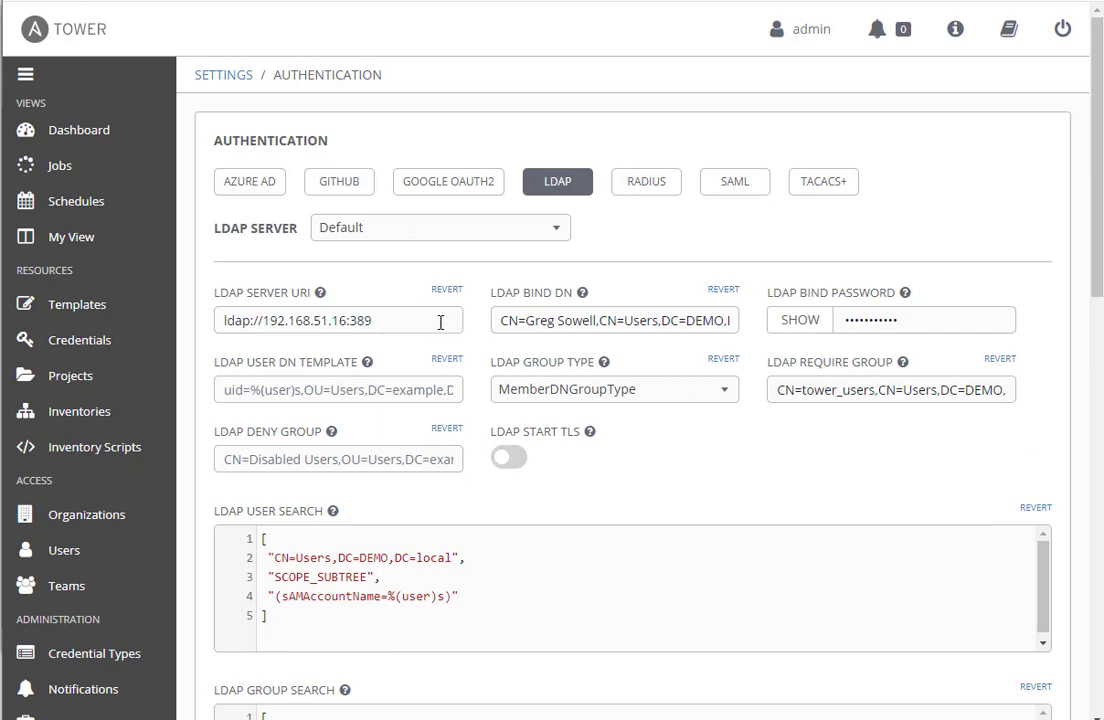
{"action": "left_click_drag", "start_coordinate": [293, 320], "coordinate": [370, 320]}
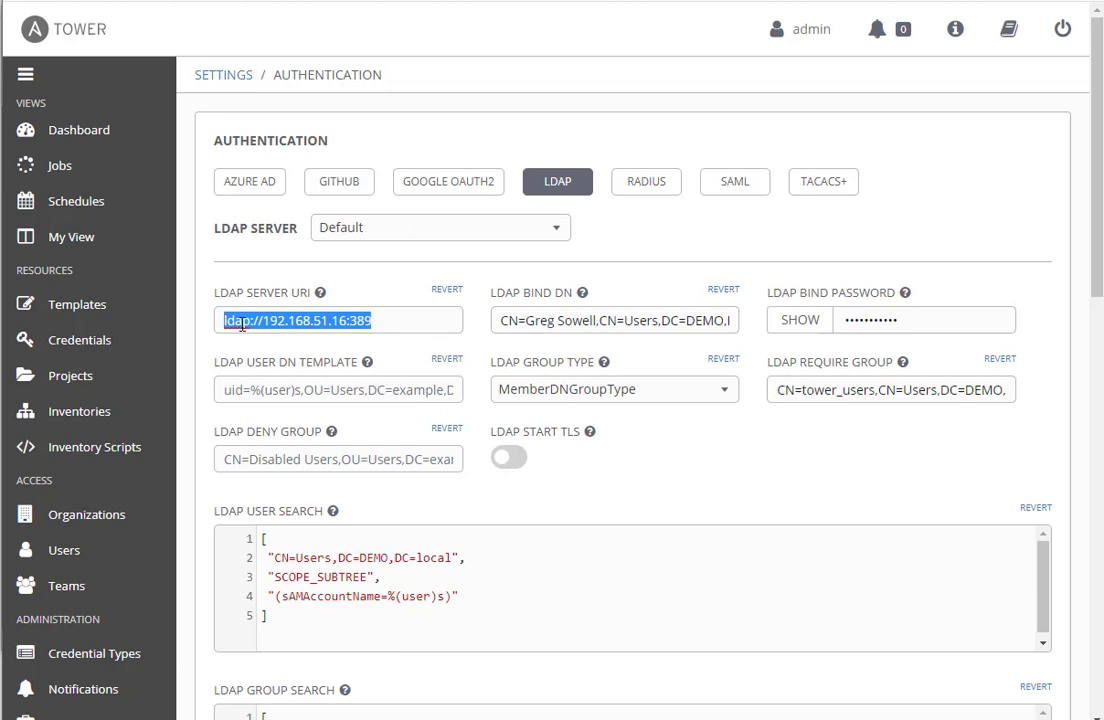
{"action": "mouse_move", "coordinate": [370, 352]}
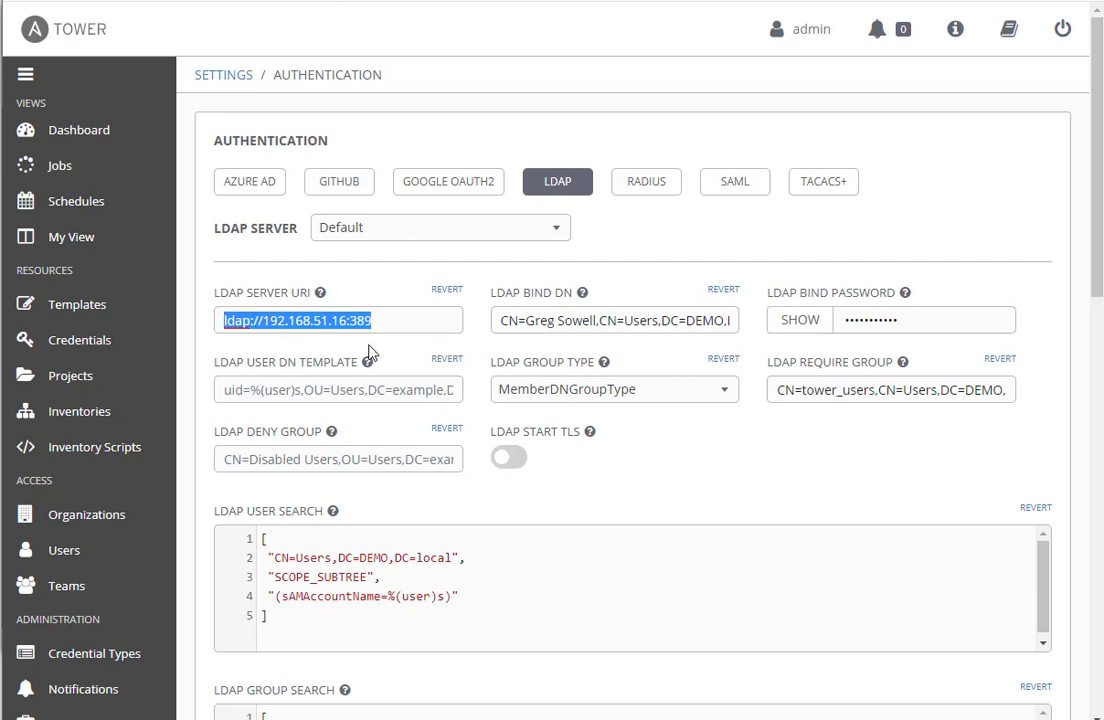
{"action": "mouse_move", "coordinate": [568, 330]}
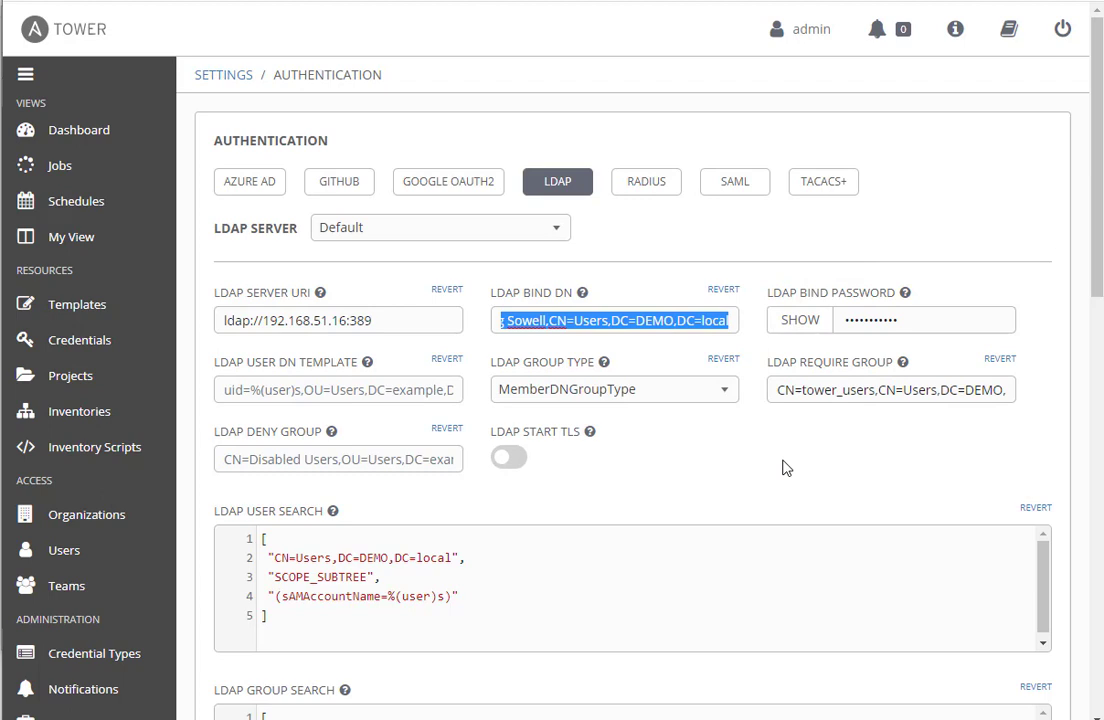
{"action": "mouse_move", "coordinate": [707, 405]}
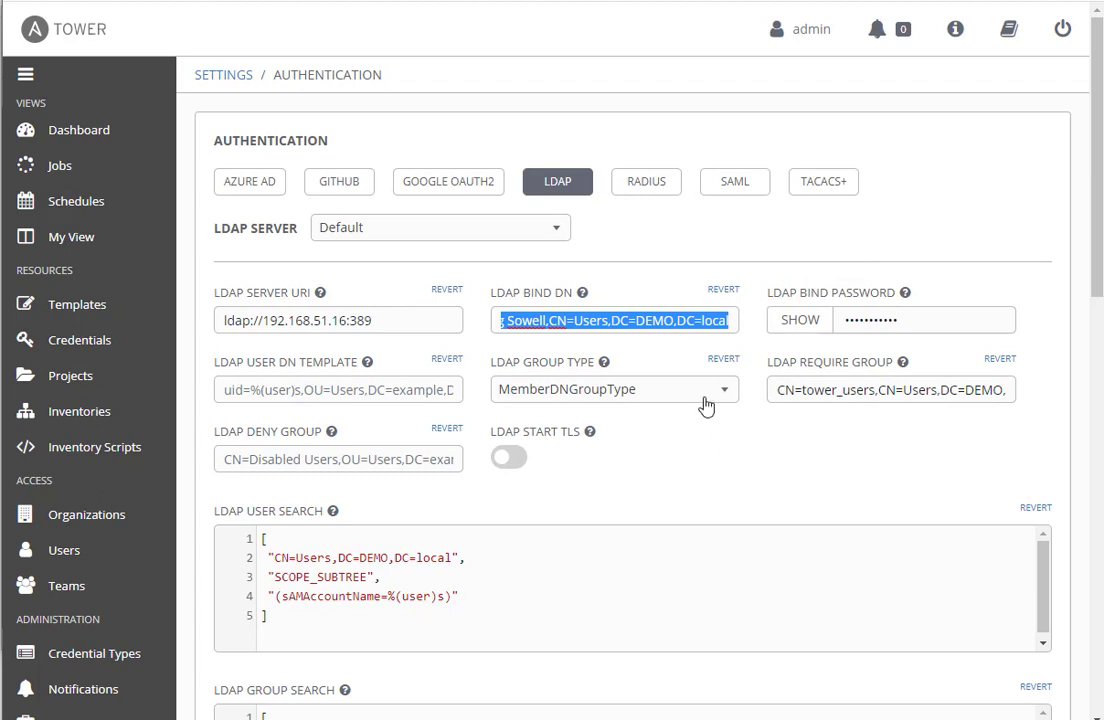
{"action": "mouse_move", "coordinate": [630, 412]}
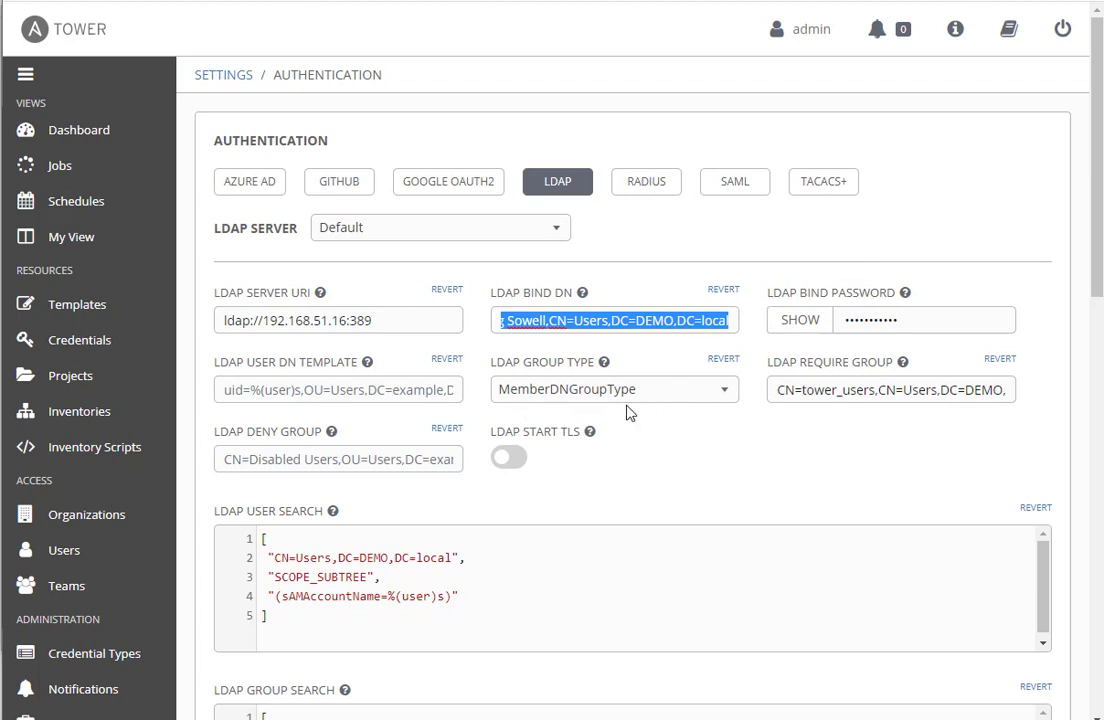
{"action": "left_click", "coordinate": [614, 389]}
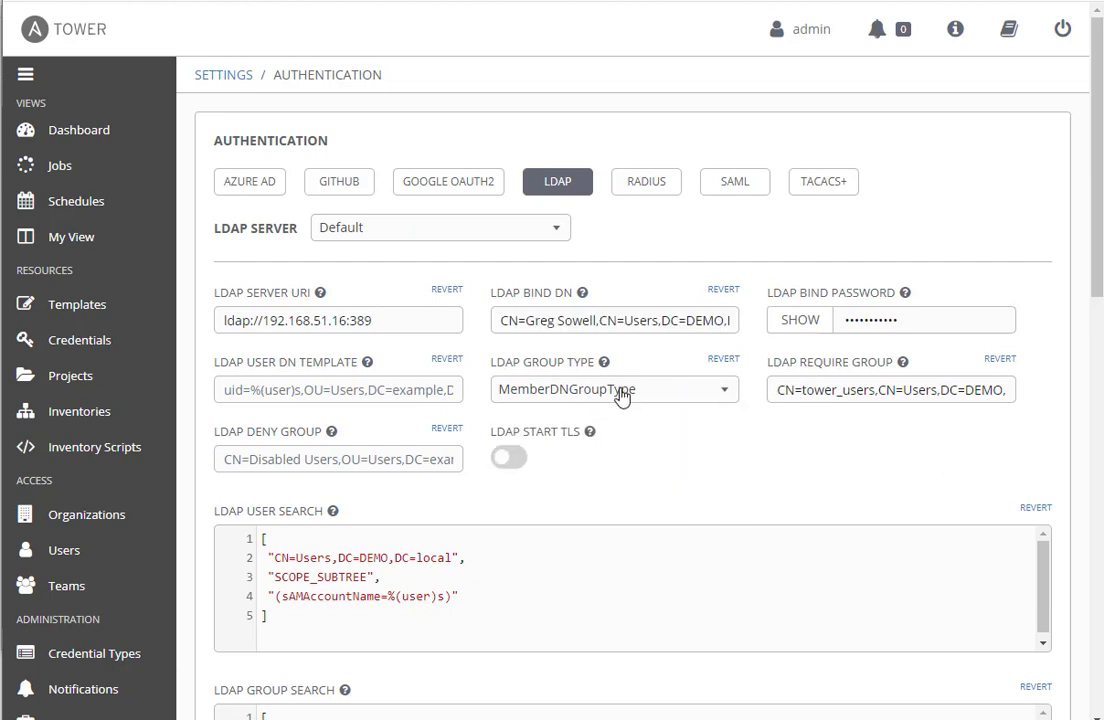
{"action": "mouse_move", "coordinate": [714, 471]}
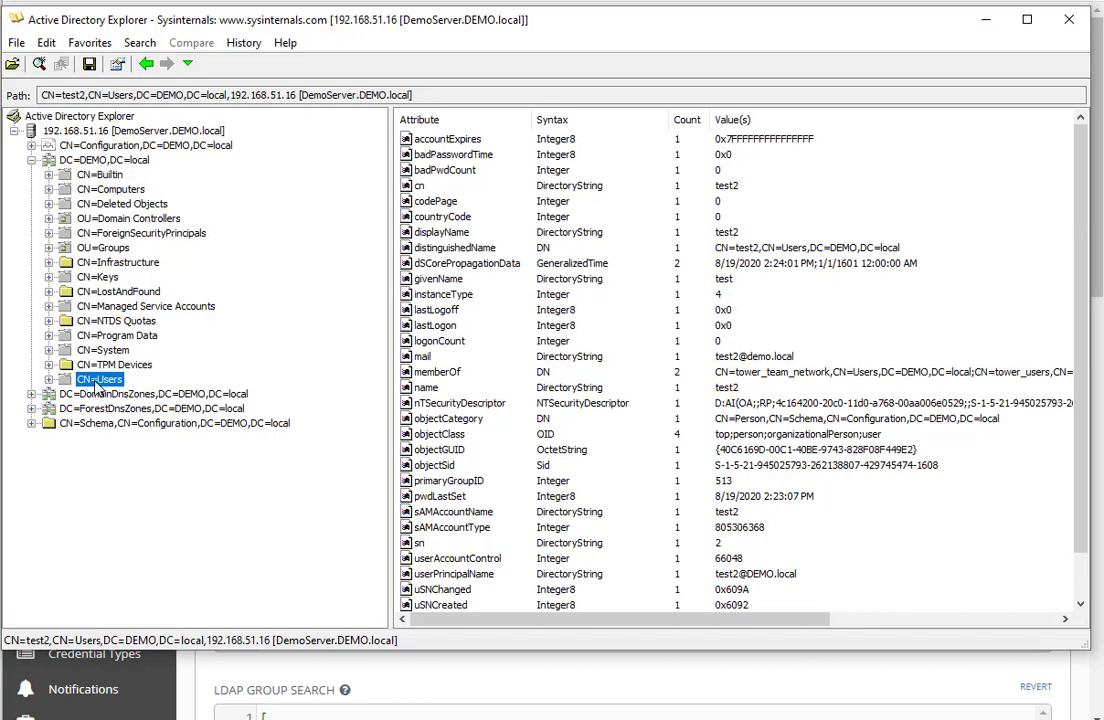
{"action": "mouse_move", "coordinate": [125, 393]}
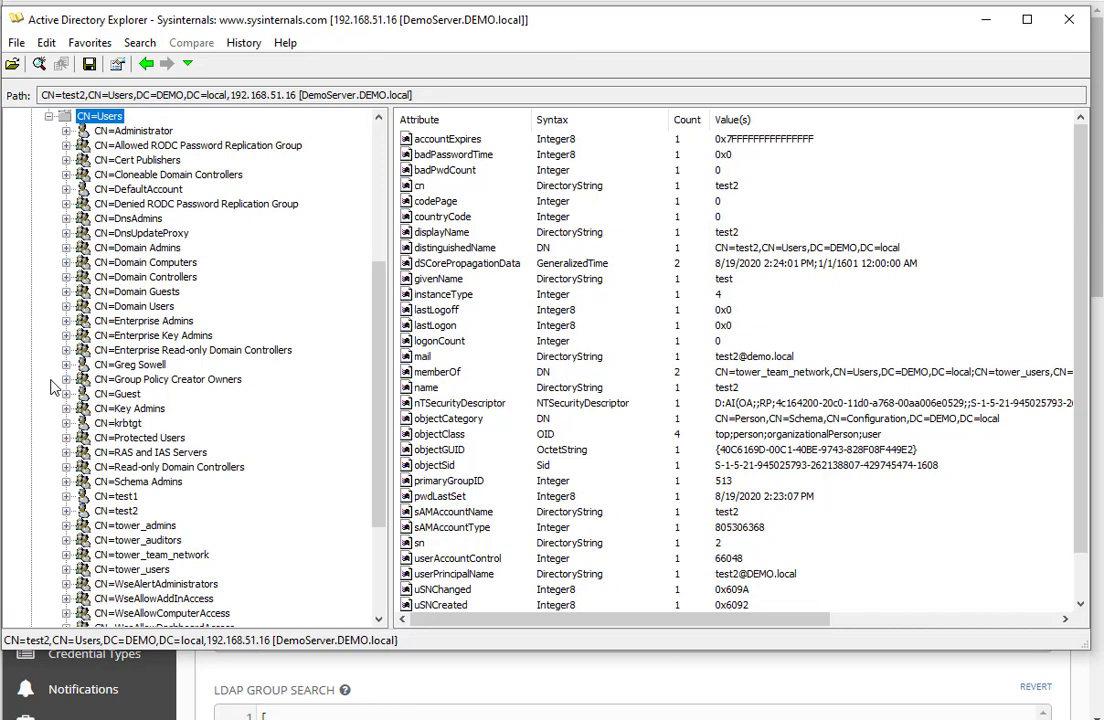
Scroll through the Users container's accounts and tower groups
{"action": "scroll", "scroll_direction": "down", "scroll_amount": 3}
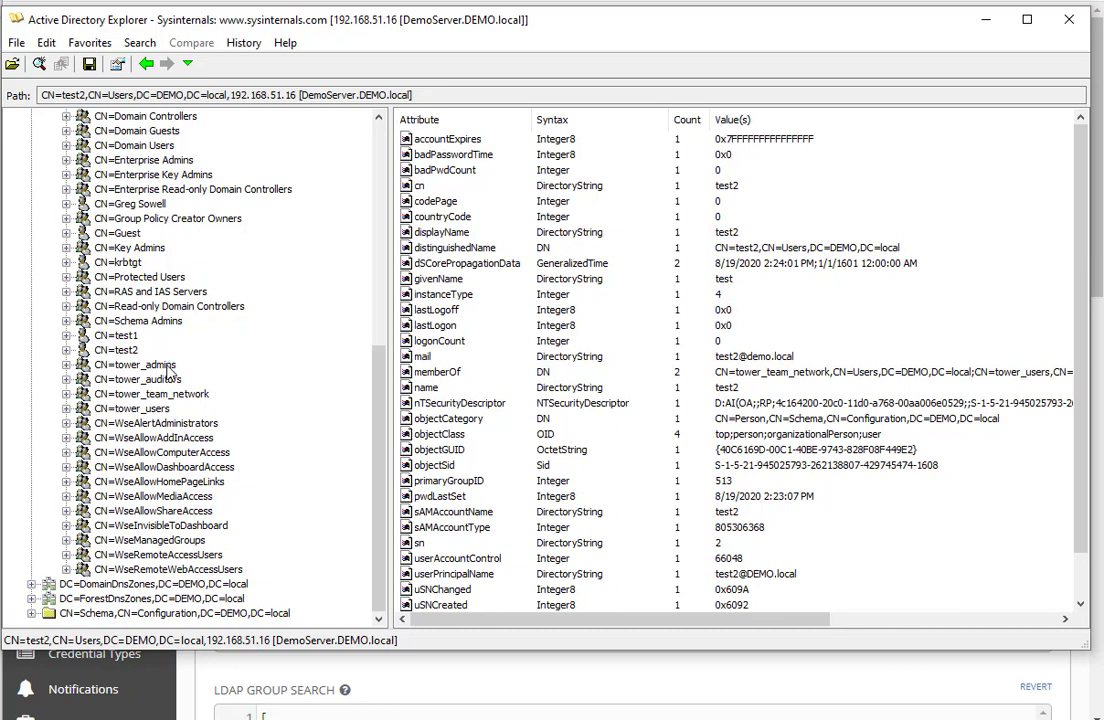
{"action": "mouse_move", "coordinate": [174, 408]}
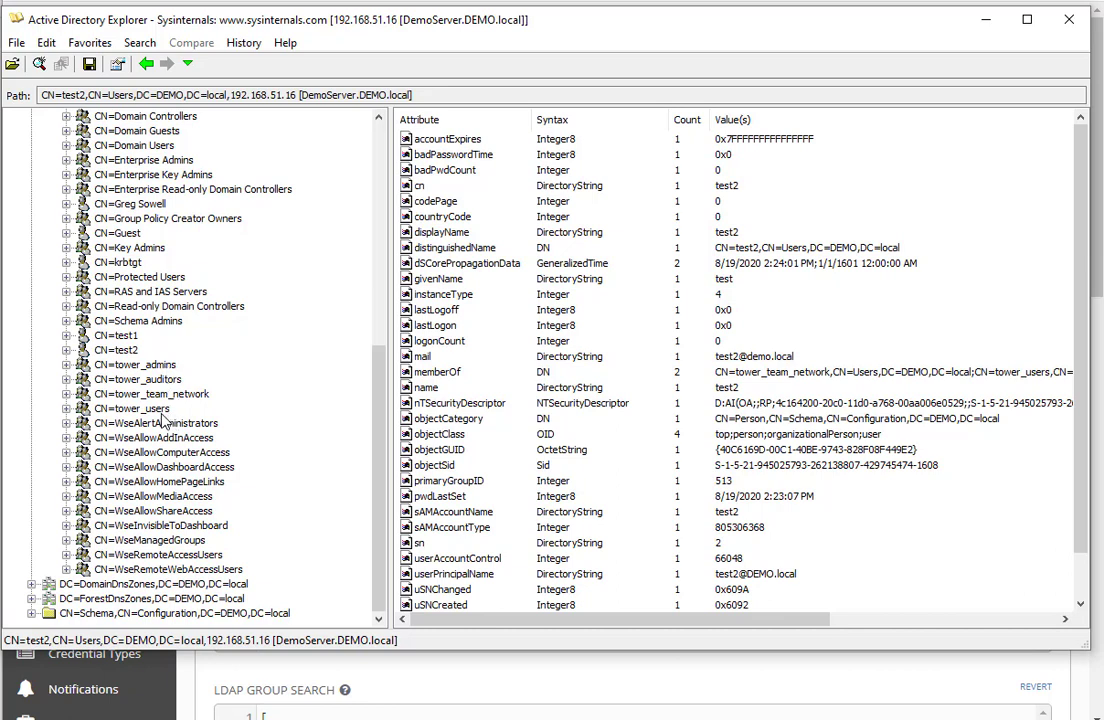
{"action": "mouse_move", "coordinate": [196, 450]}
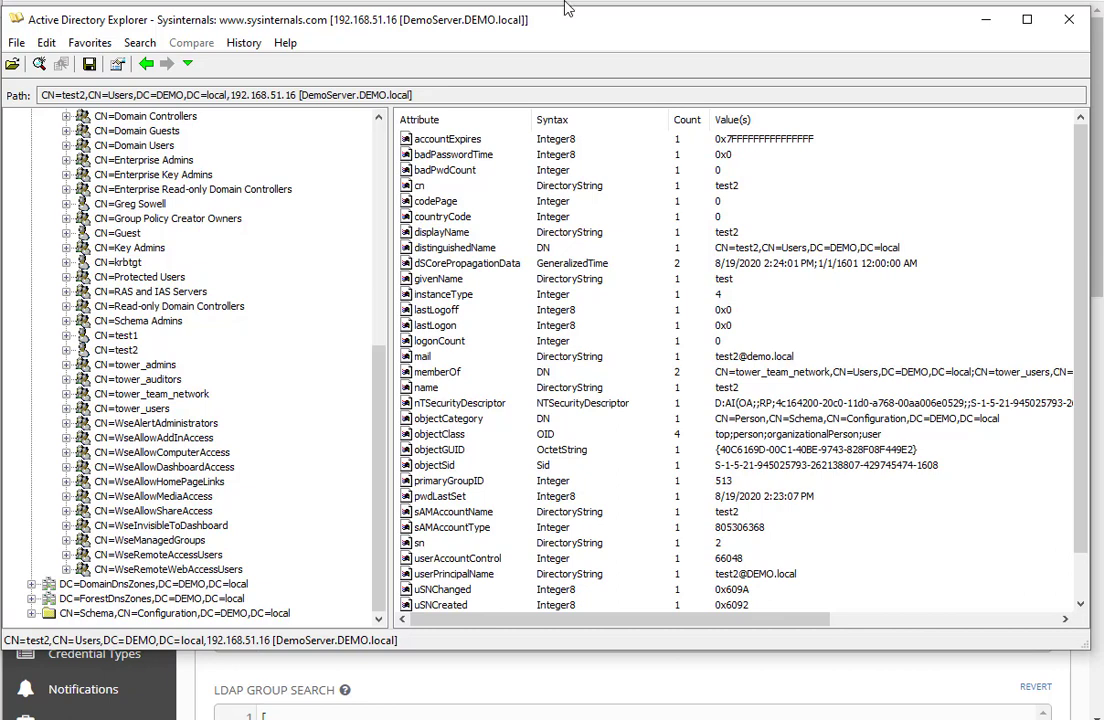
{"action": "mouse_move", "coordinate": [174, 373]}
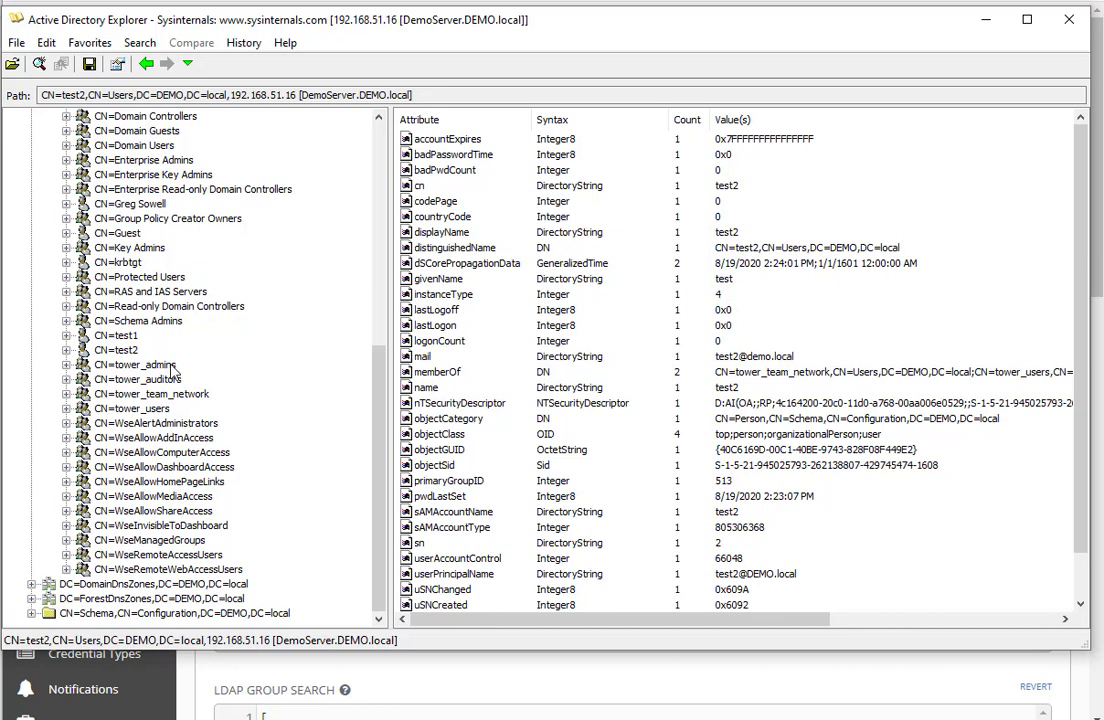
View the tower_admins group's attributes and member list
{"action": "left_click", "coordinate": [140, 364]}
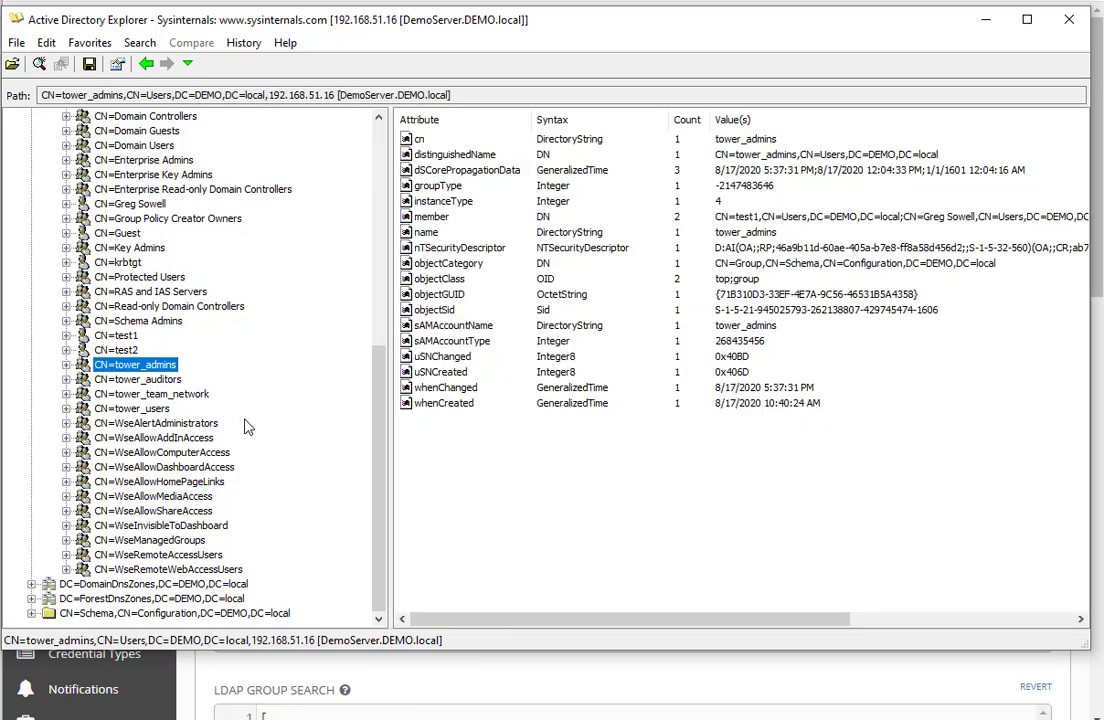
{"action": "mouse_move", "coordinate": [165, 387]}
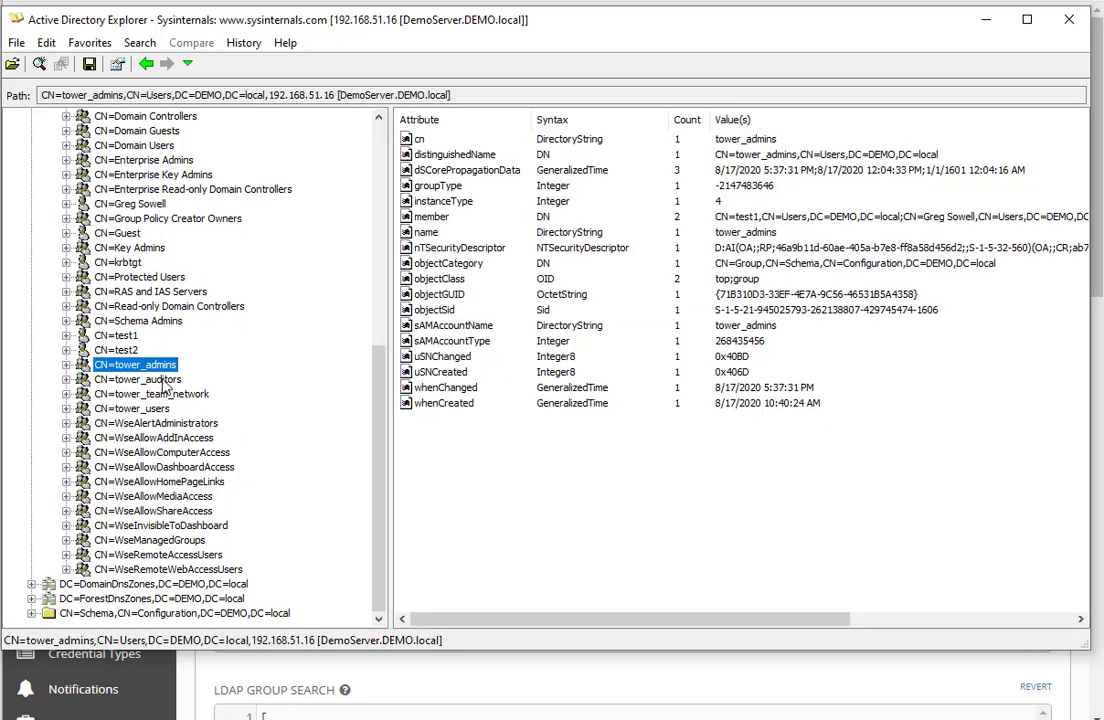
{"action": "mouse_move", "coordinate": [158, 413]}
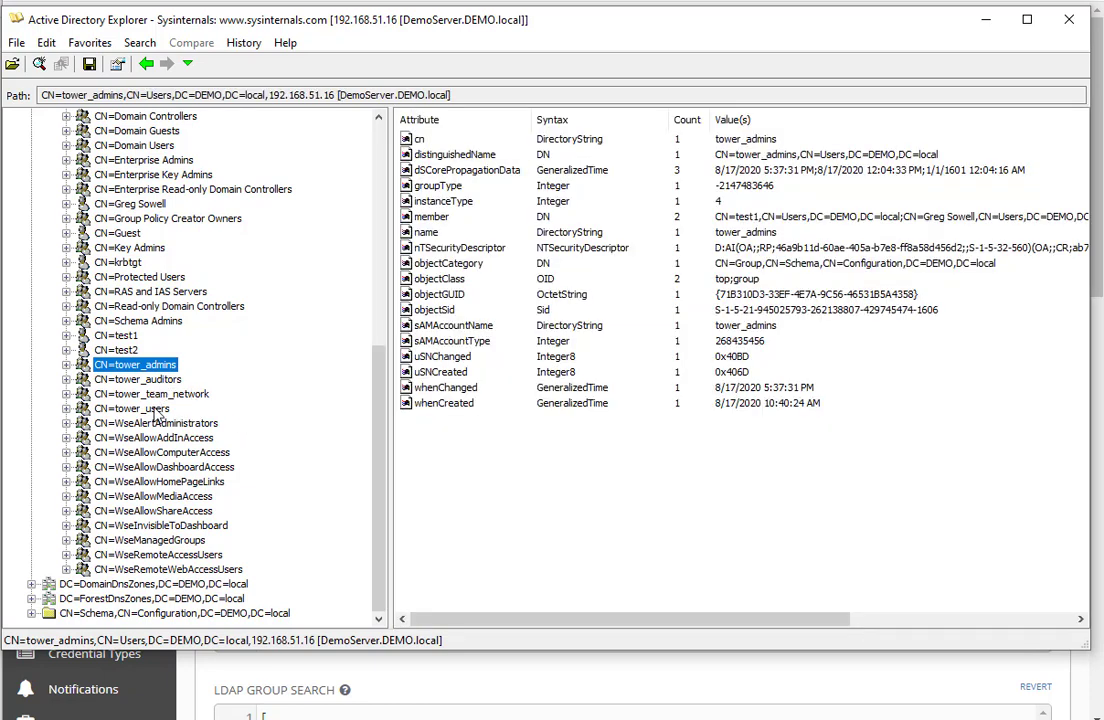
{"action": "left_click", "coordinate": [134, 408]}
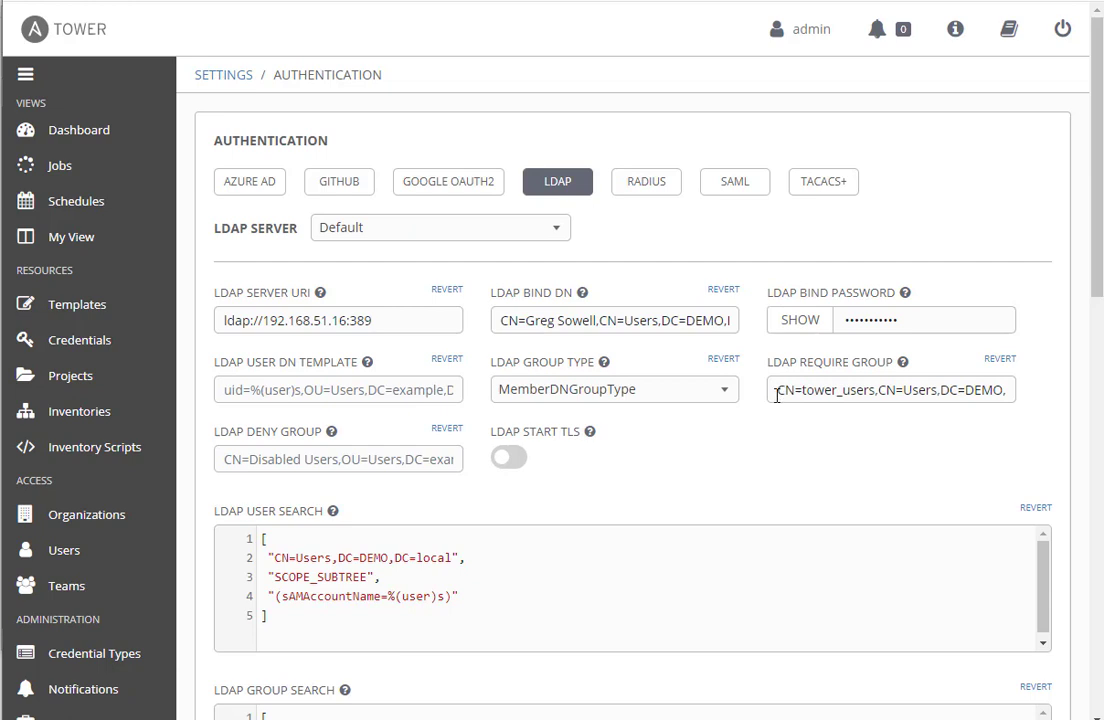
Highlight tower_users within Tower's LDAP Require Group value
{"action": "double_click", "coordinate": [825, 389]}
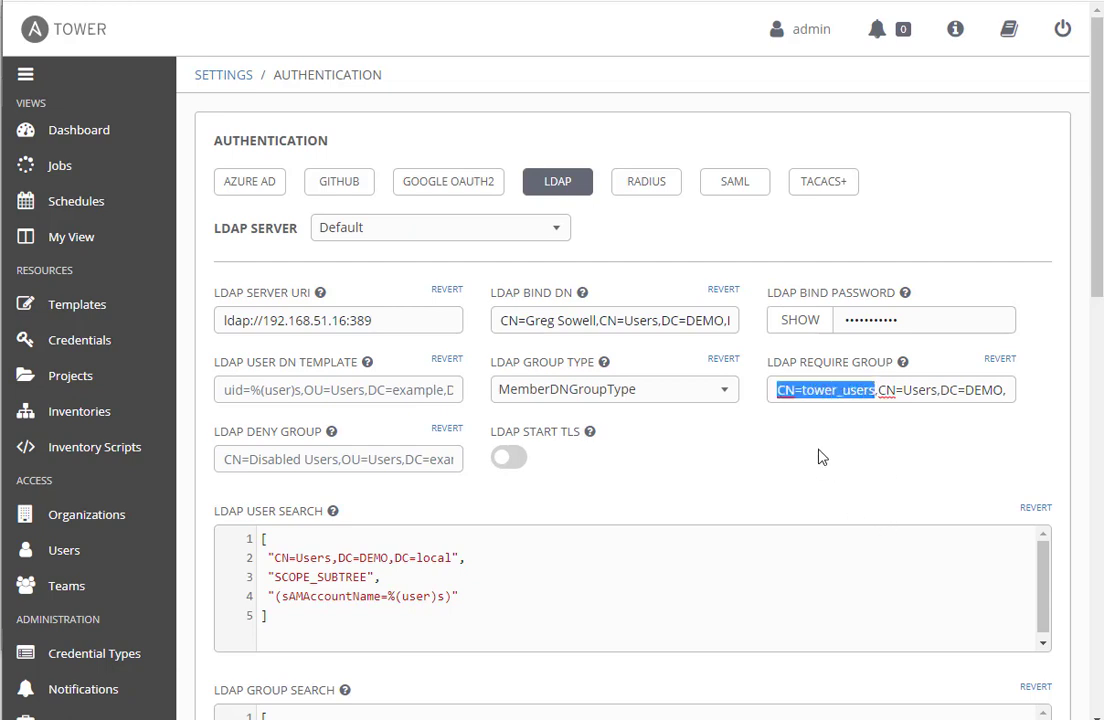
{"action": "mouse_move", "coordinate": [820, 458]}
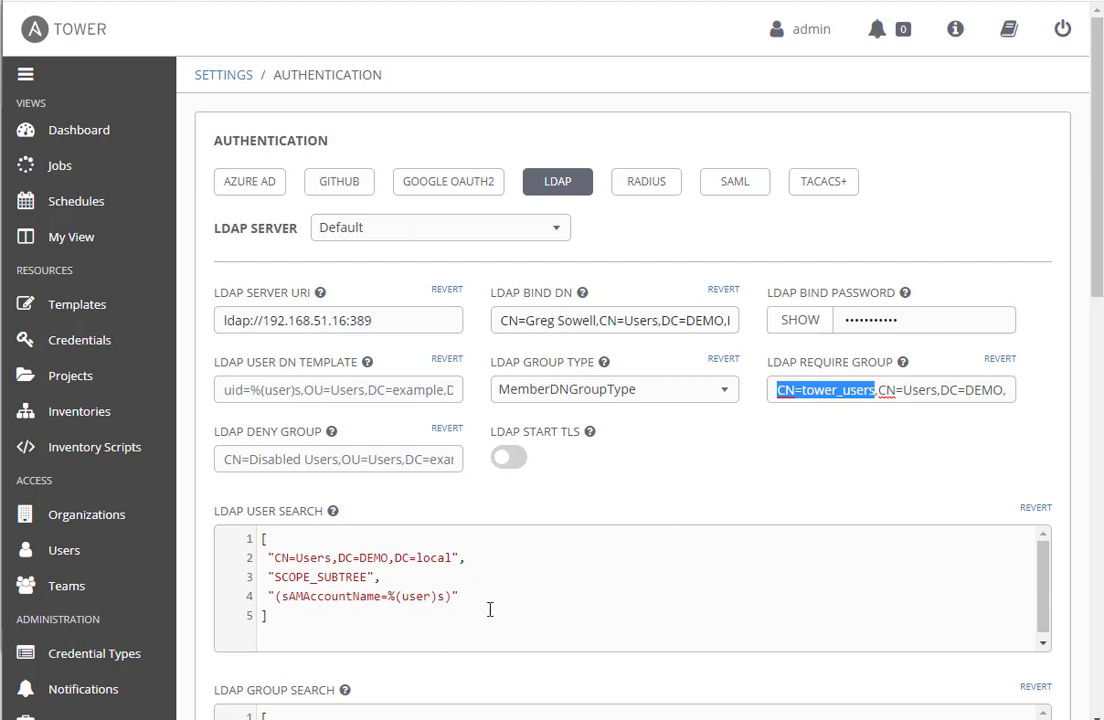
{"action": "mouse_move", "coordinate": [466, 620]}
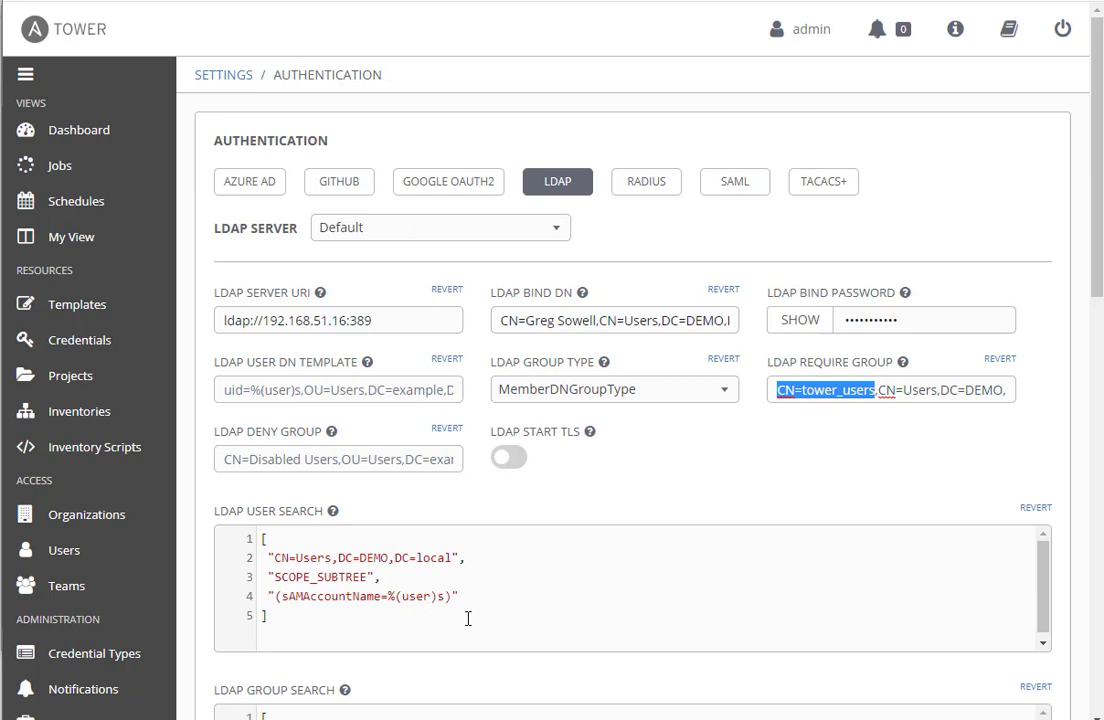
{"action": "mouse_move", "coordinate": [467, 618]}
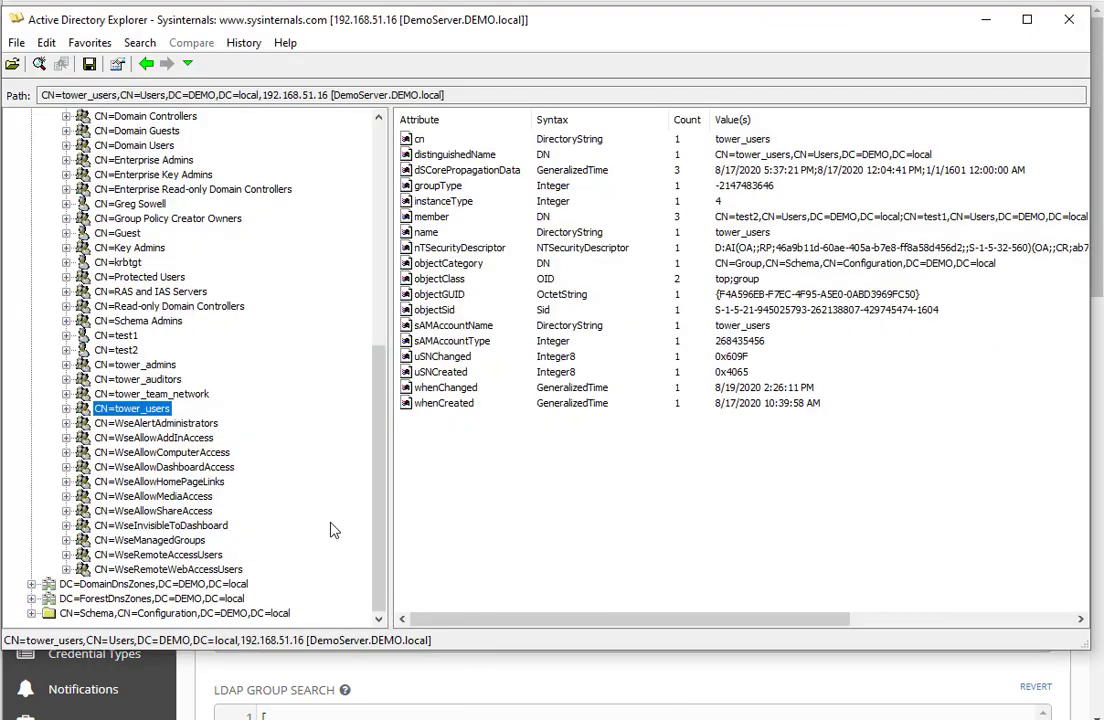
{"action": "mouse_move", "coordinate": [135, 344]}
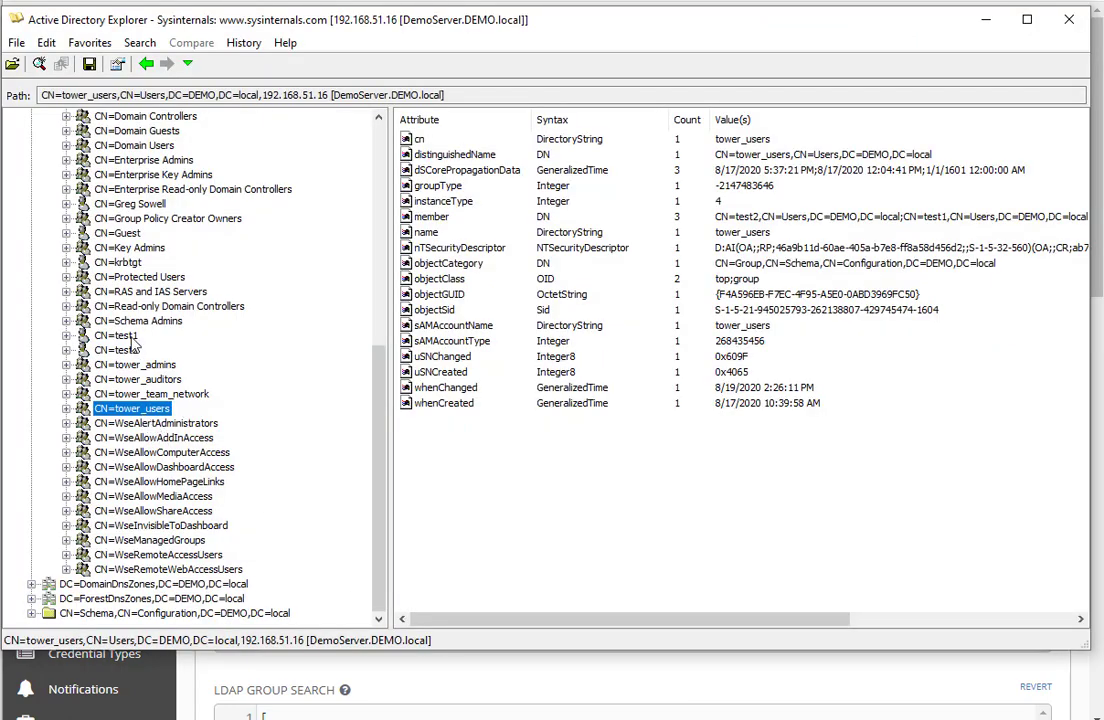
Compare test1's and test2's groups; test2's memberOf lists tower_team_network and tower_users
{"action": "left_click", "coordinate": [116, 335]}
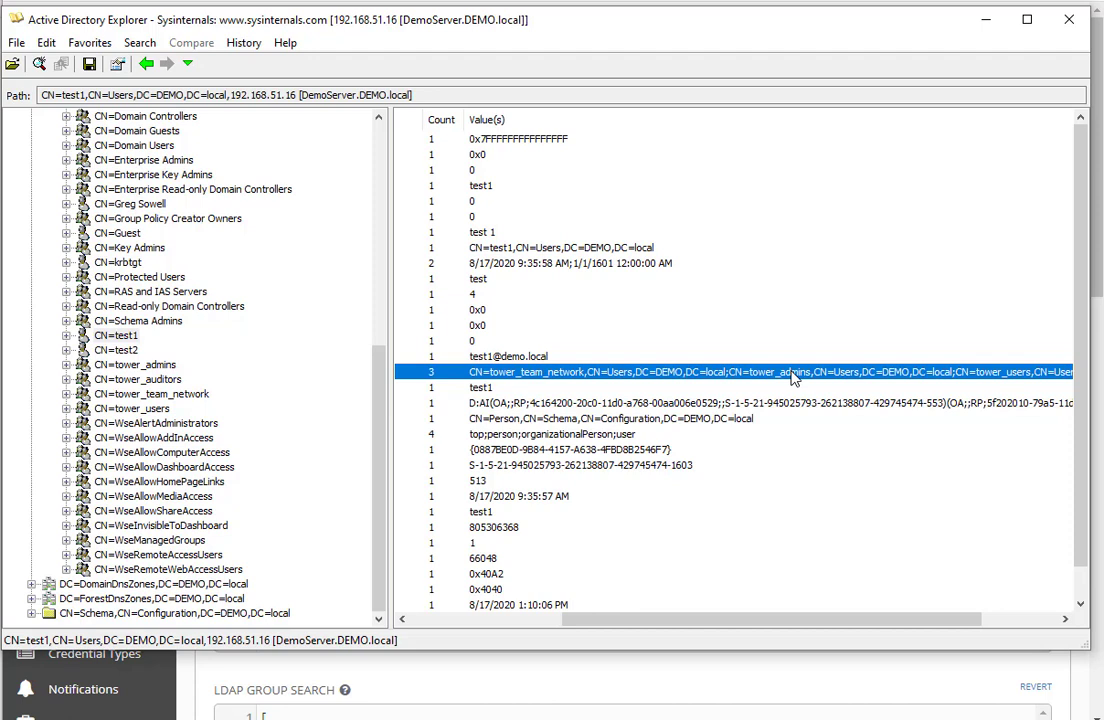
{"action": "mouse_move", "coordinate": [208, 403]}
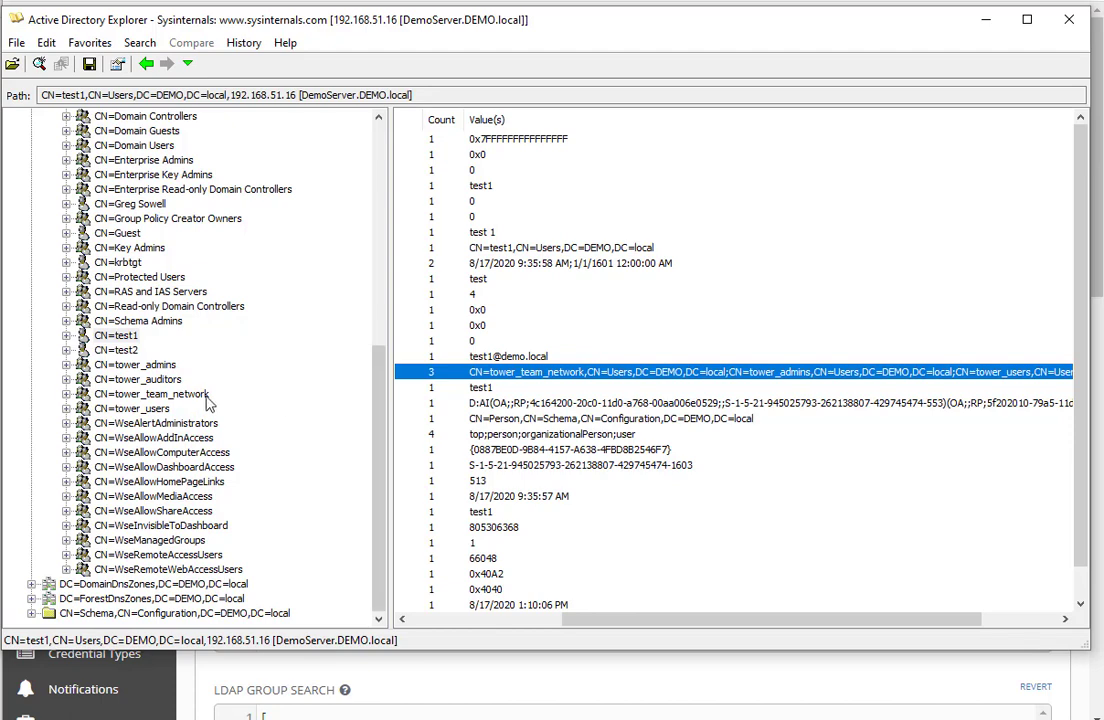
{"action": "left_click", "coordinate": [116, 349]}
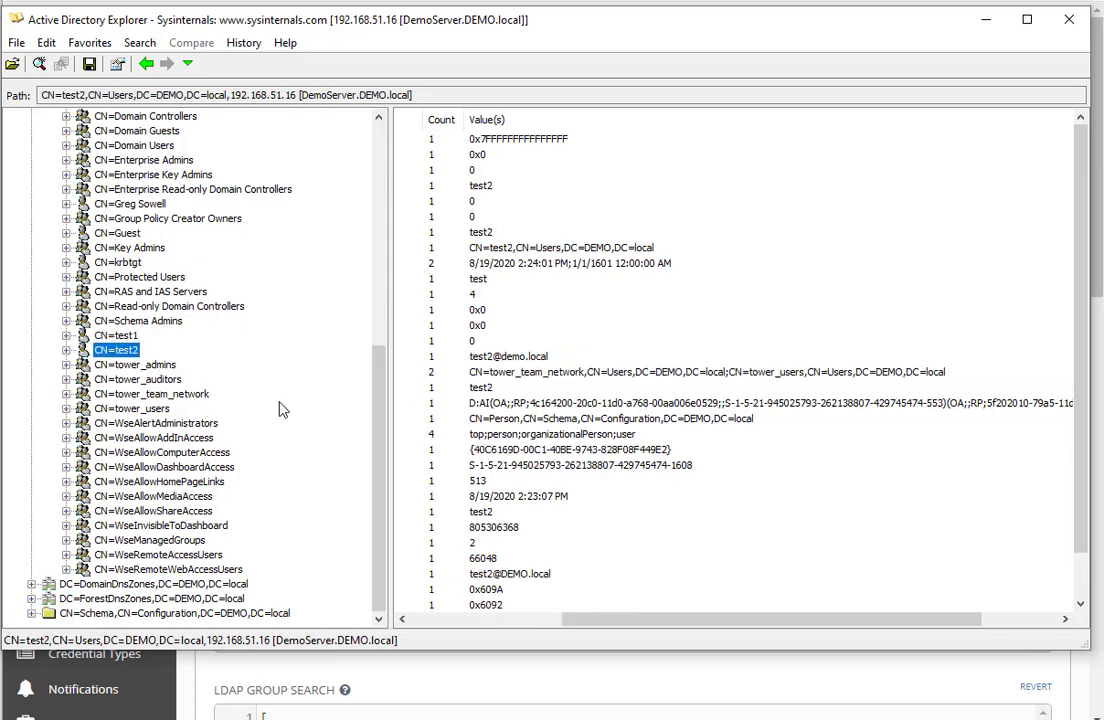
{"action": "left_click", "coordinate": [700, 371]}
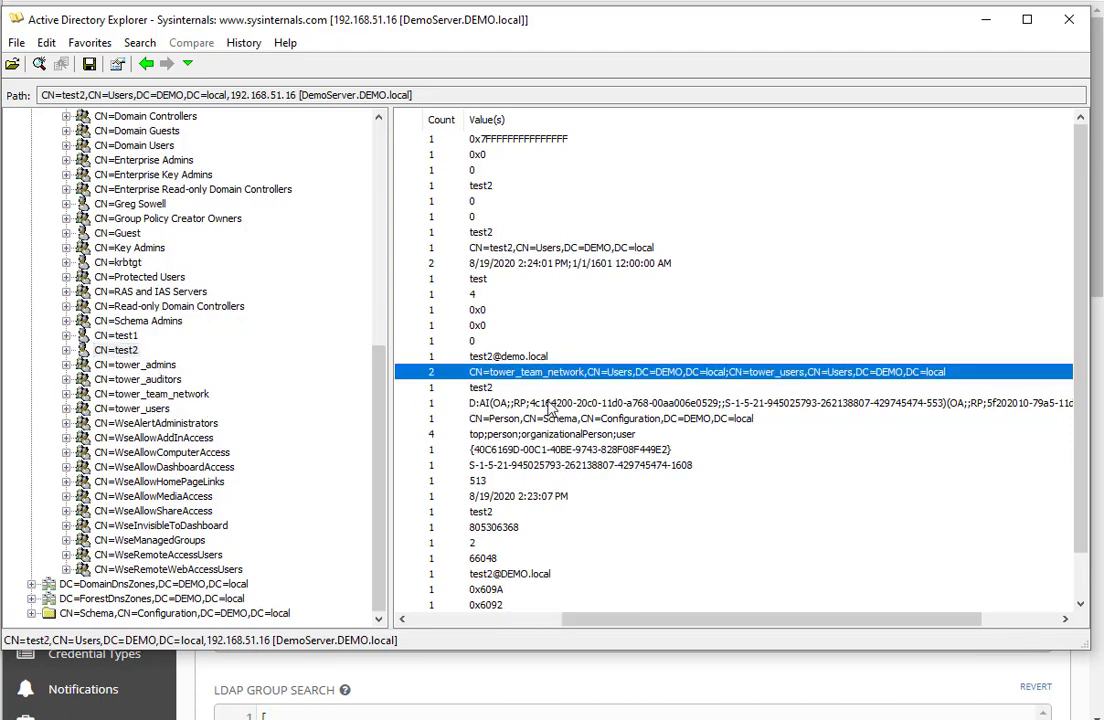
{"action": "mouse_move", "coordinate": [770, 398]}
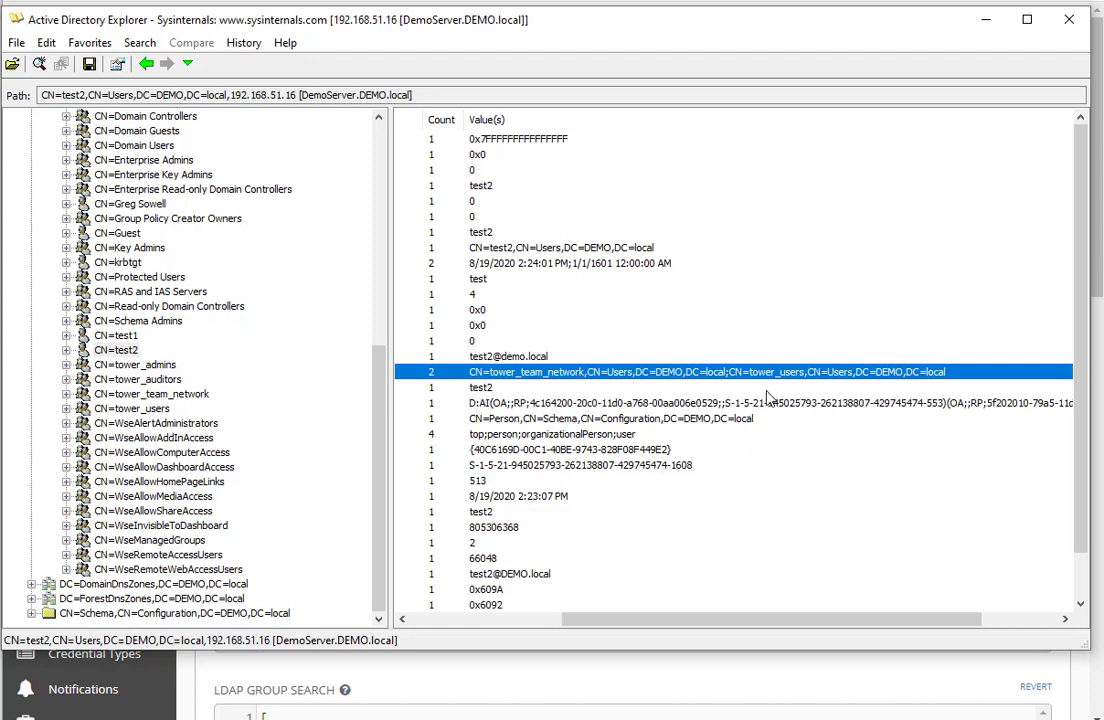
{"action": "mouse_move", "coordinate": [497, 380]}
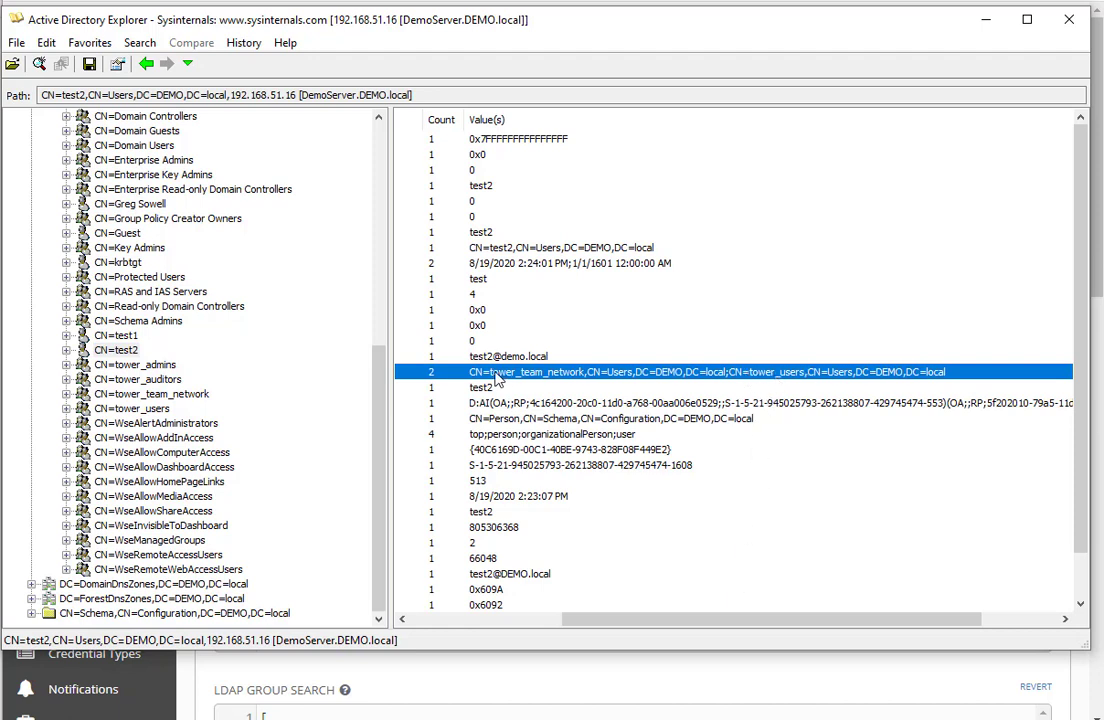
{"action": "mouse_move", "coordinate": [564, 379]}
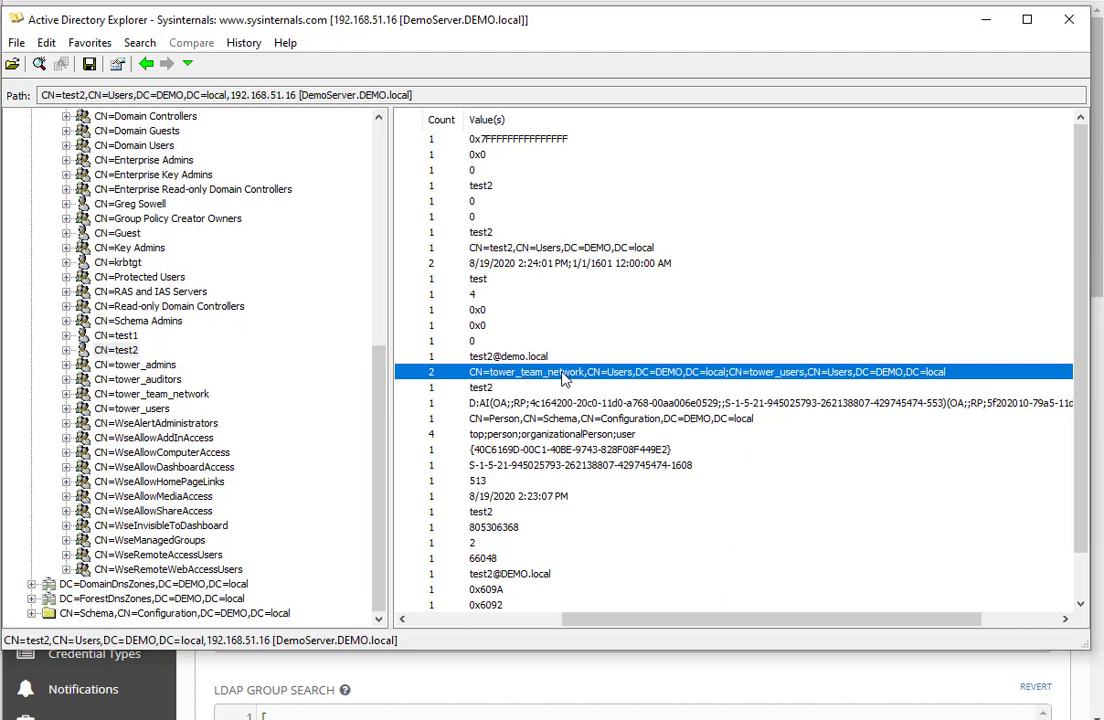
{"action": "mouse_move", "coordinate": [520, 377]}
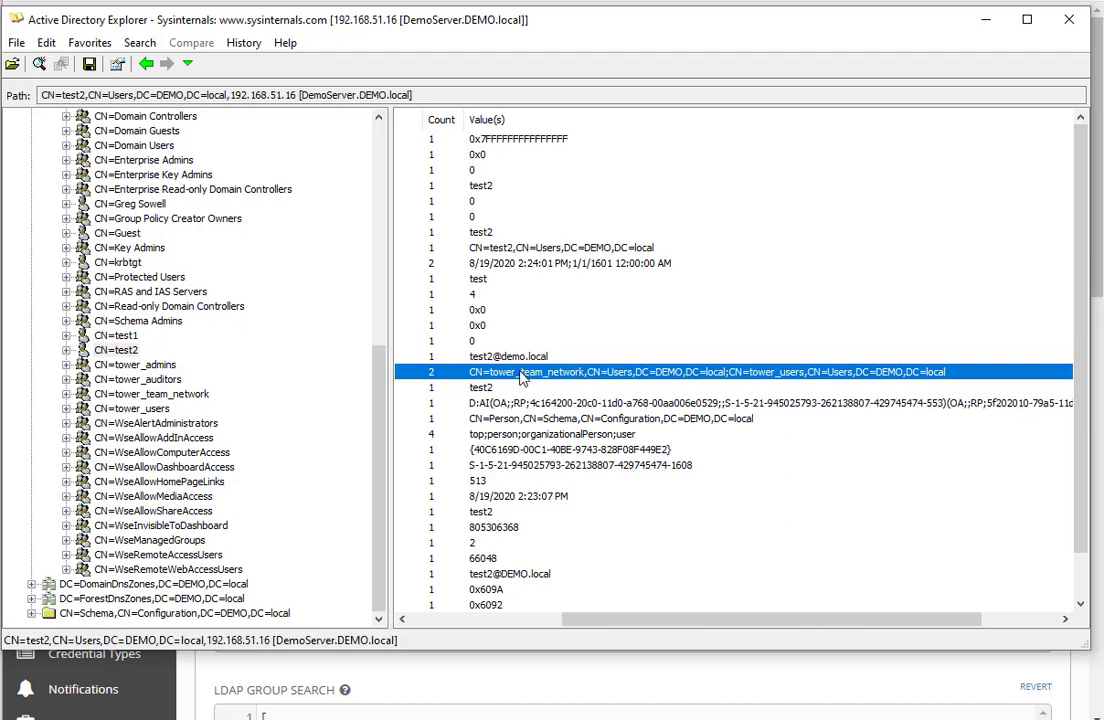
{"action": "mouse_move", "coordinate": [535, 383]}
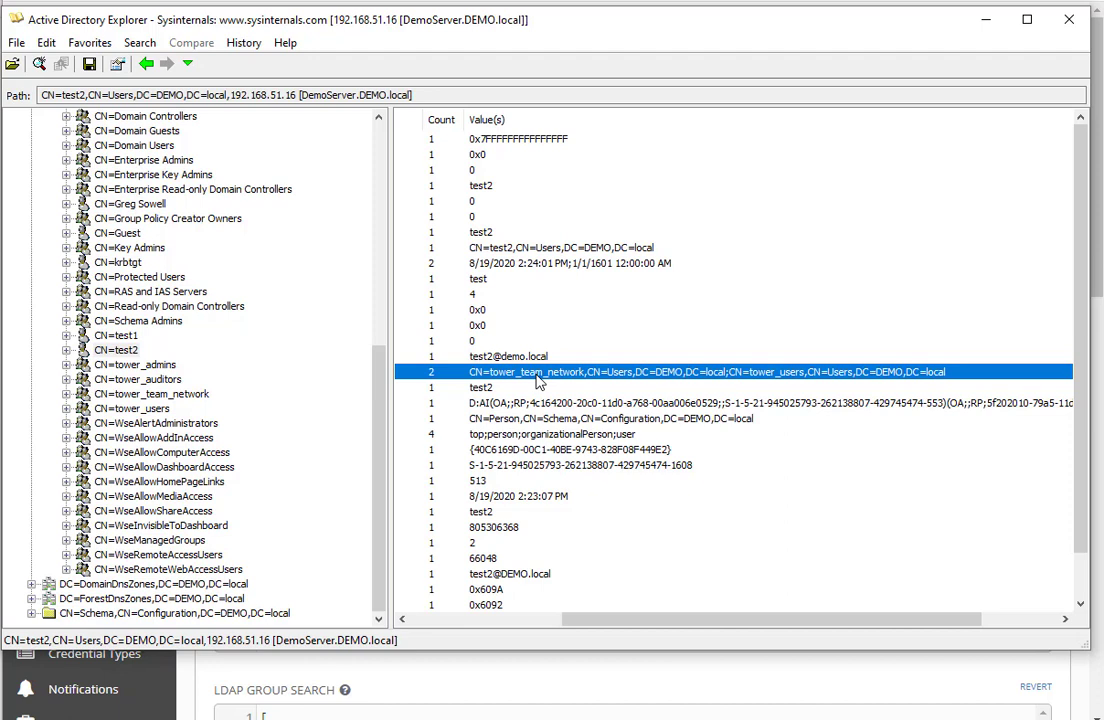
{"action": "mouse_move", "coordinate": [162, 420]}
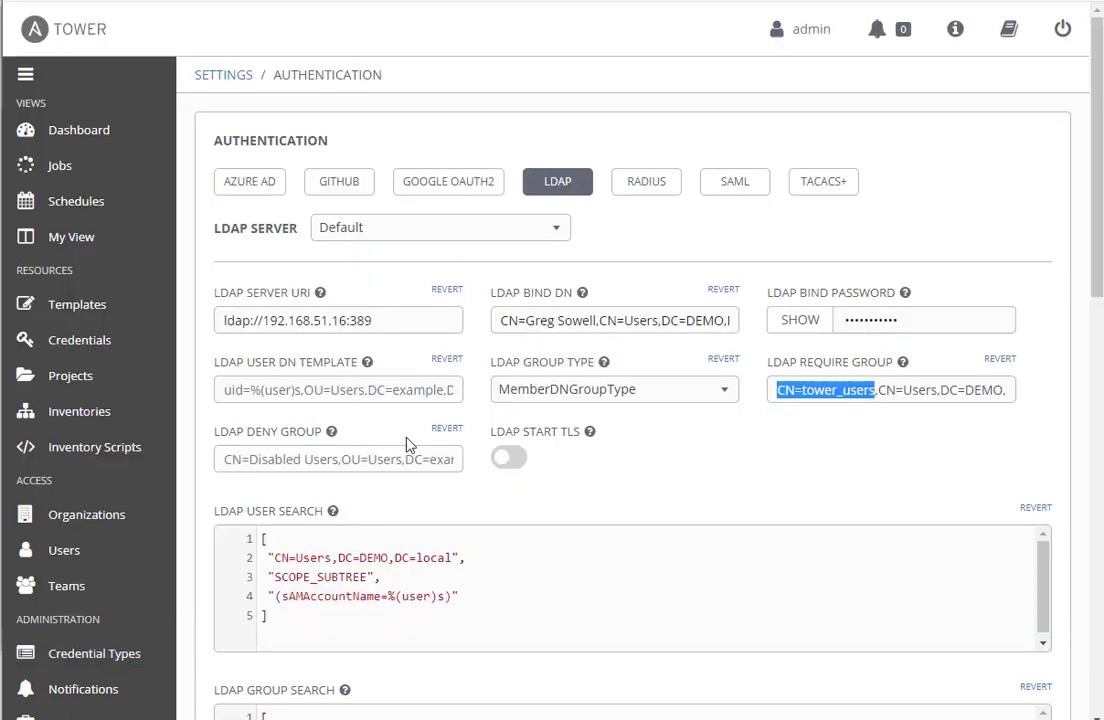
Scroll past Group Search and User Flags to the Organization and Team Maps
{"action": "scroll", "scroll_direction": "down", "scroll_amount": 3}
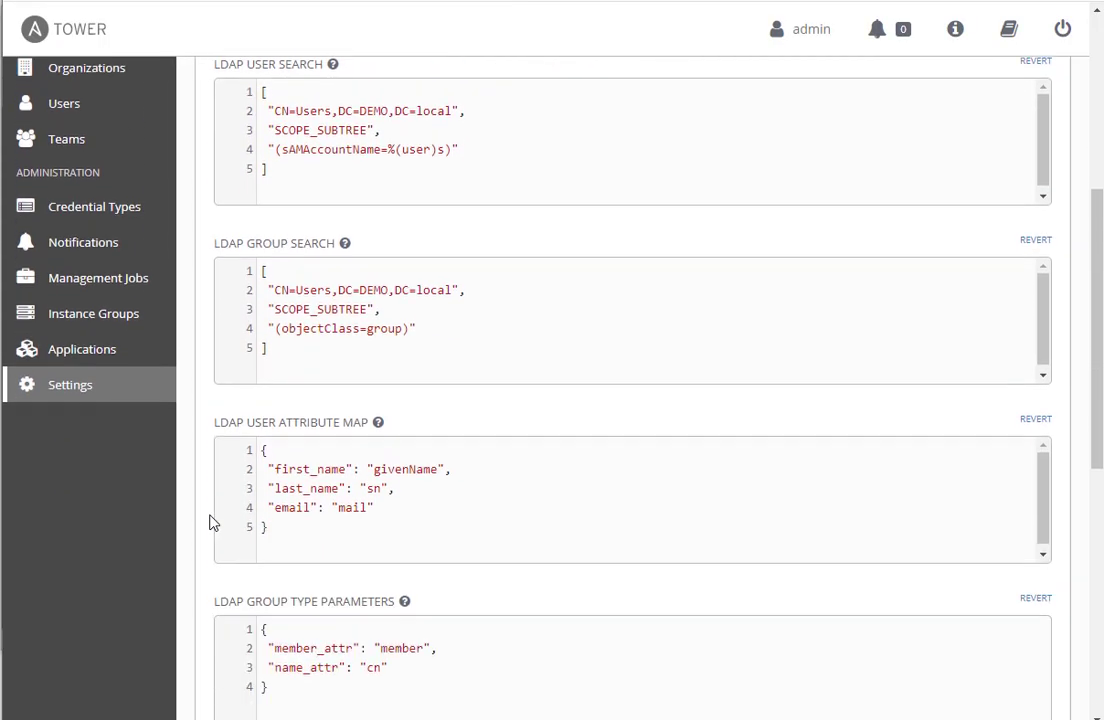
{"action": "scroll", "scroll_direction": "down", "scroll_amount": 3}
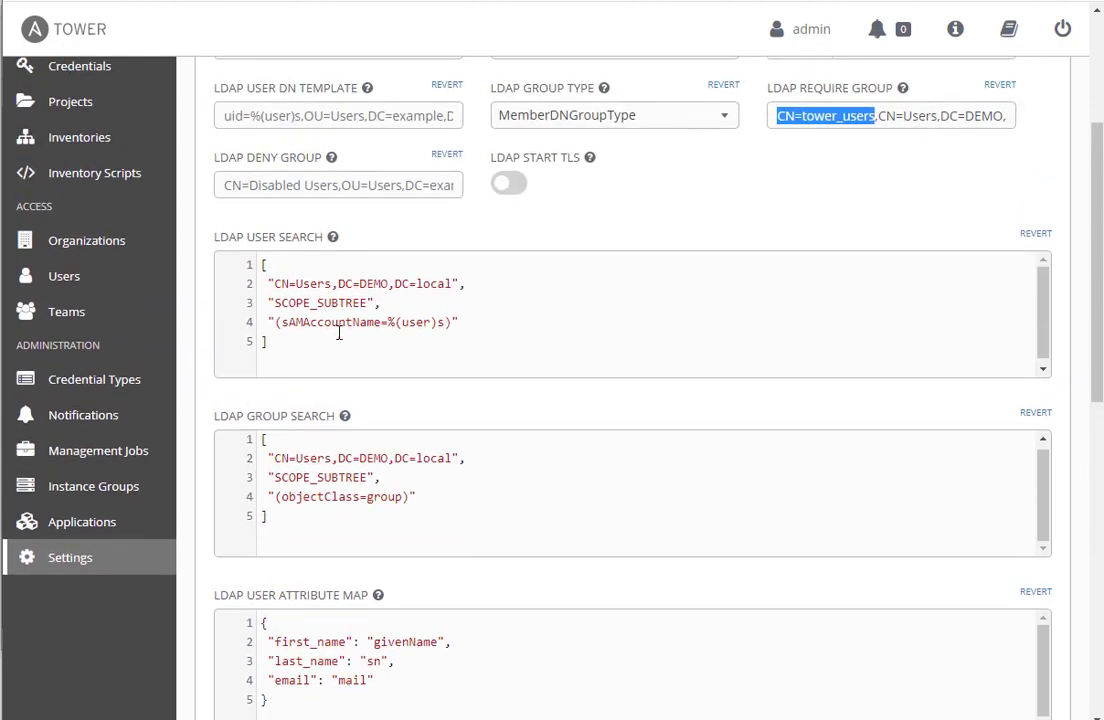
{"action": "scroll", "scroll_direction": "down", "scroll_amount": 3}
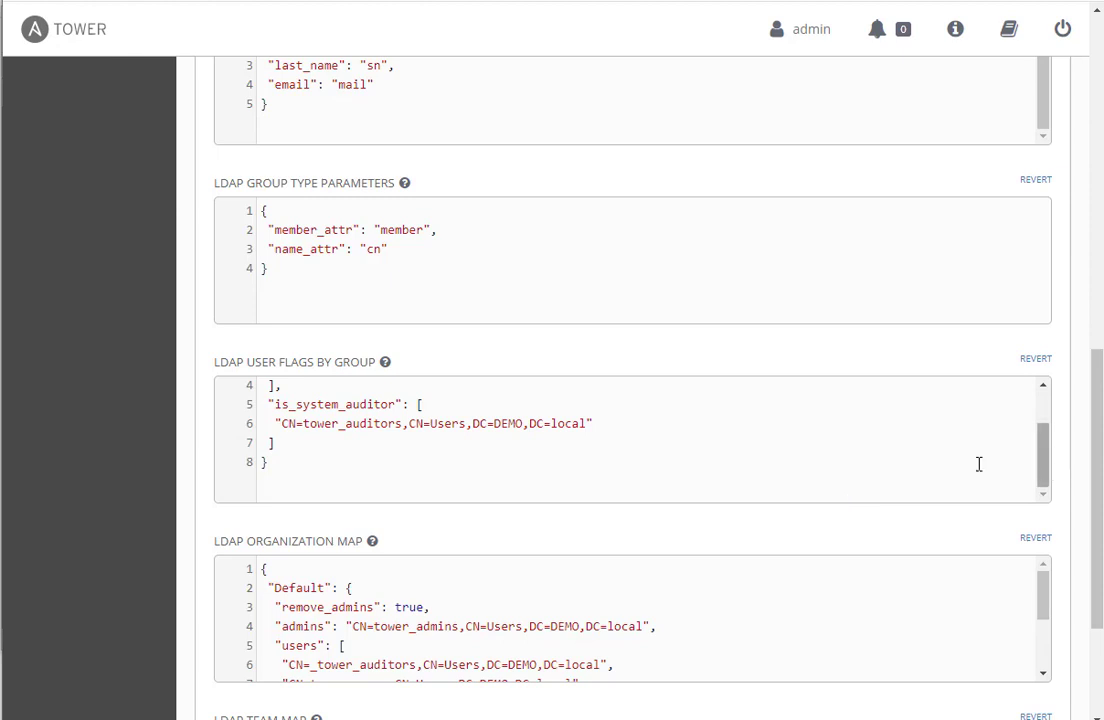
{"action": "scroll", "scroll_direction": "down", "scroll_amount": 3}
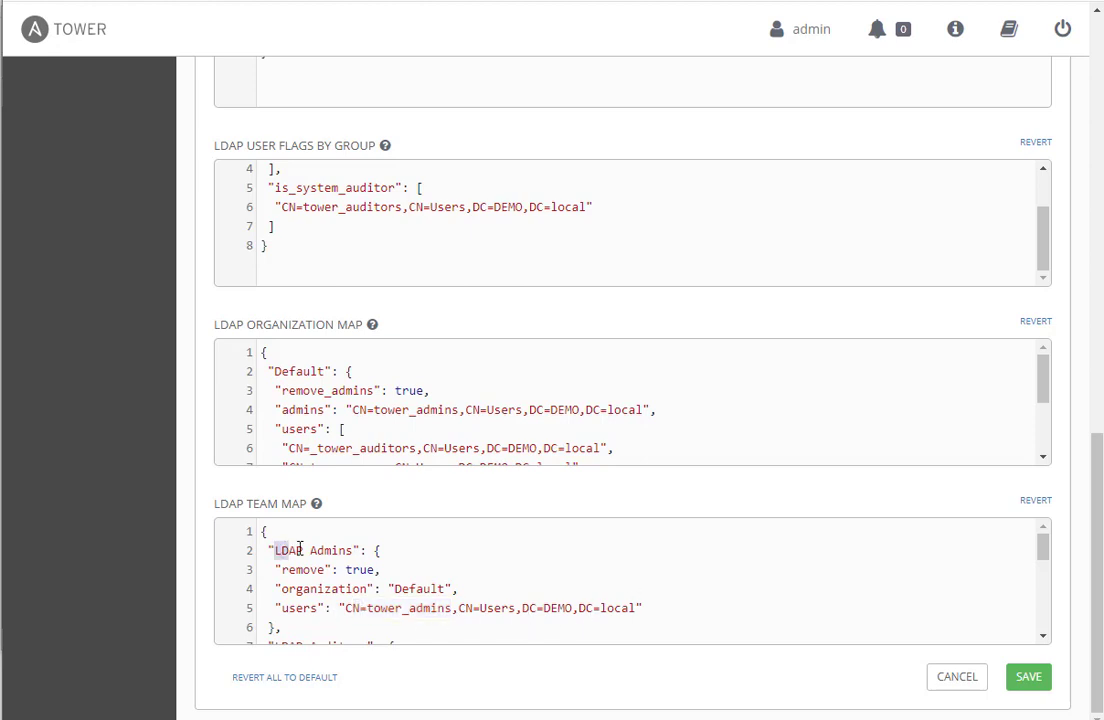
Point out LDAP Admins, then the LDAP Network team mapped from tower_team_network
{"action": "double_click", "coordinate": [290, 550]}
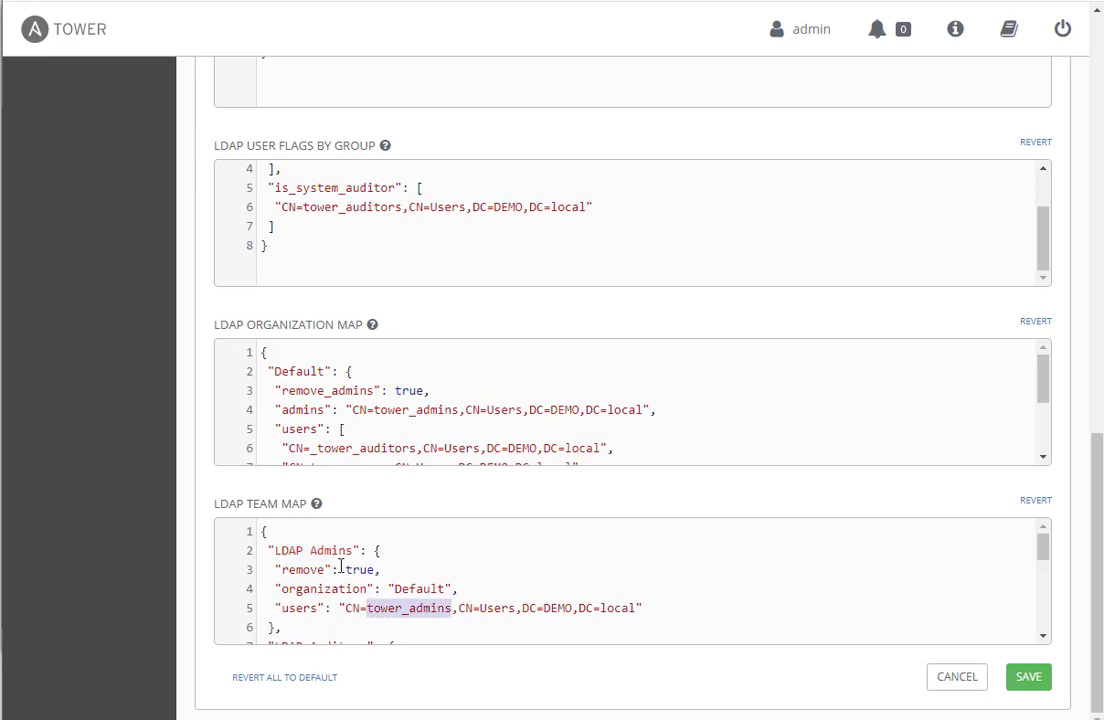
{"action": "scroll", "scroll_direction": "down", "scroll_amount": 3}
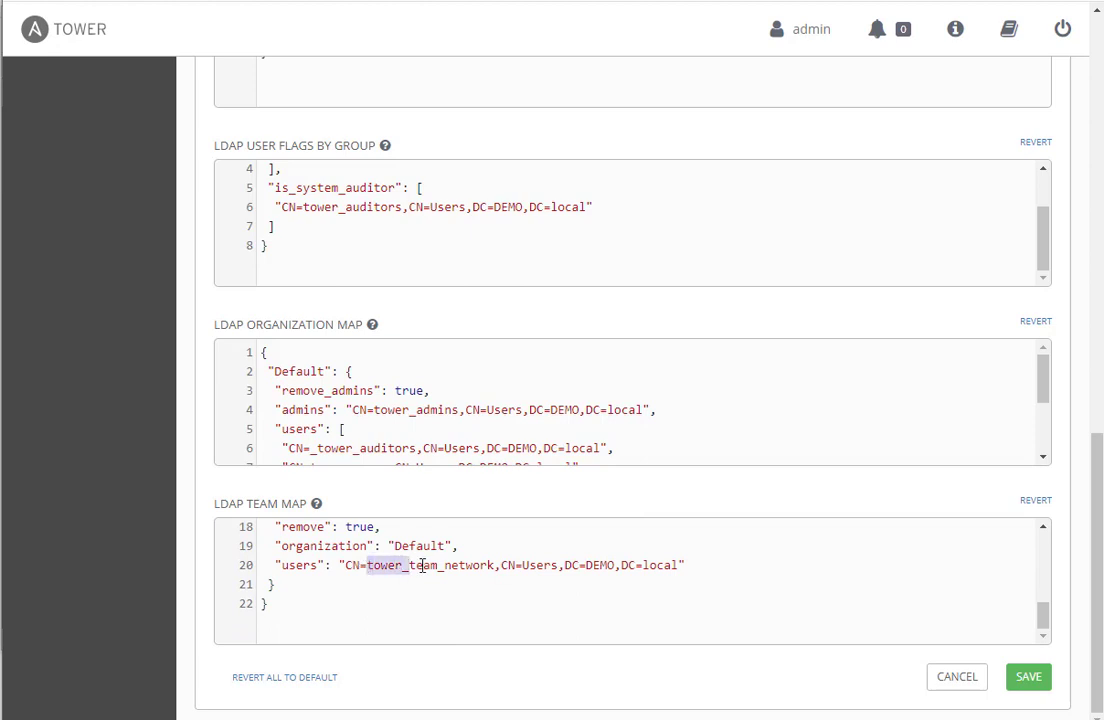
{"action": "double_click", "coordinate": [428, 565]}
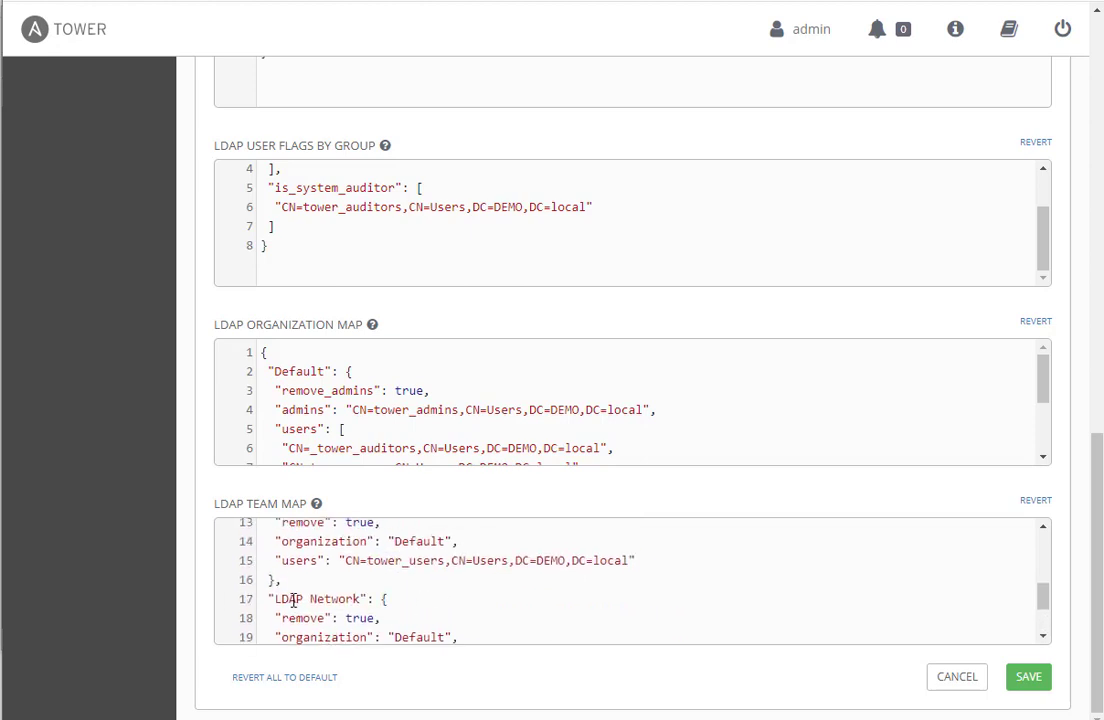
{"action": "double_click", "coordinate": [320, 598]}
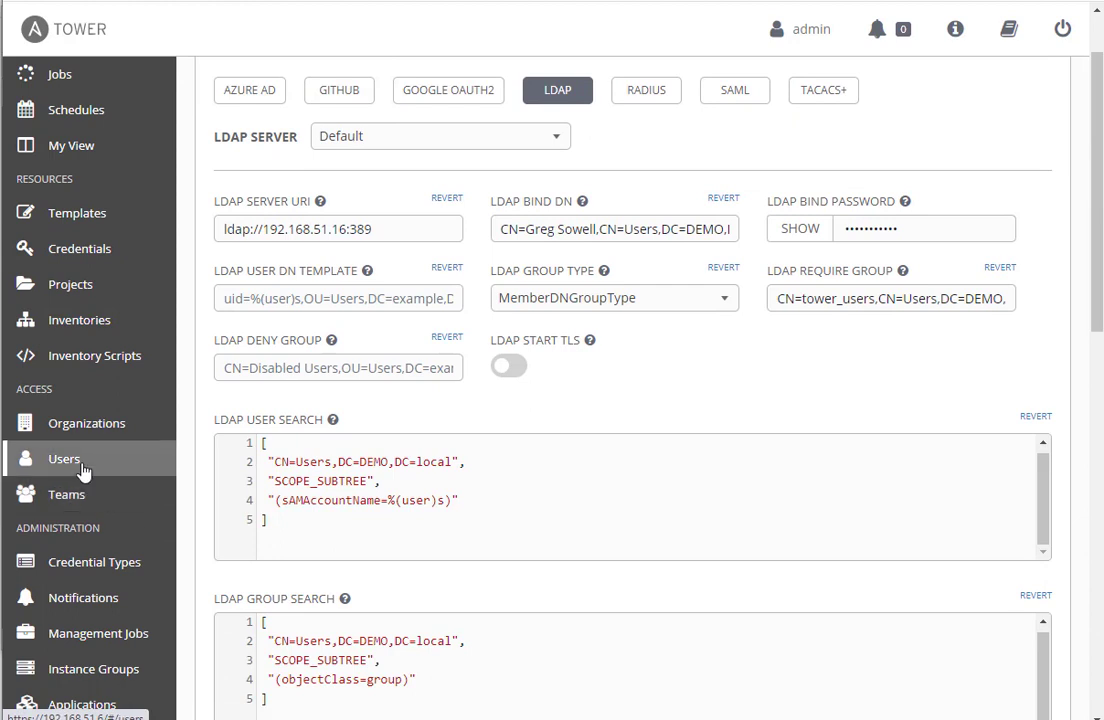
View the five-user list including test1 and test2, then return to Teams
{"action": "left_click", "coordinate": [64, 458]}
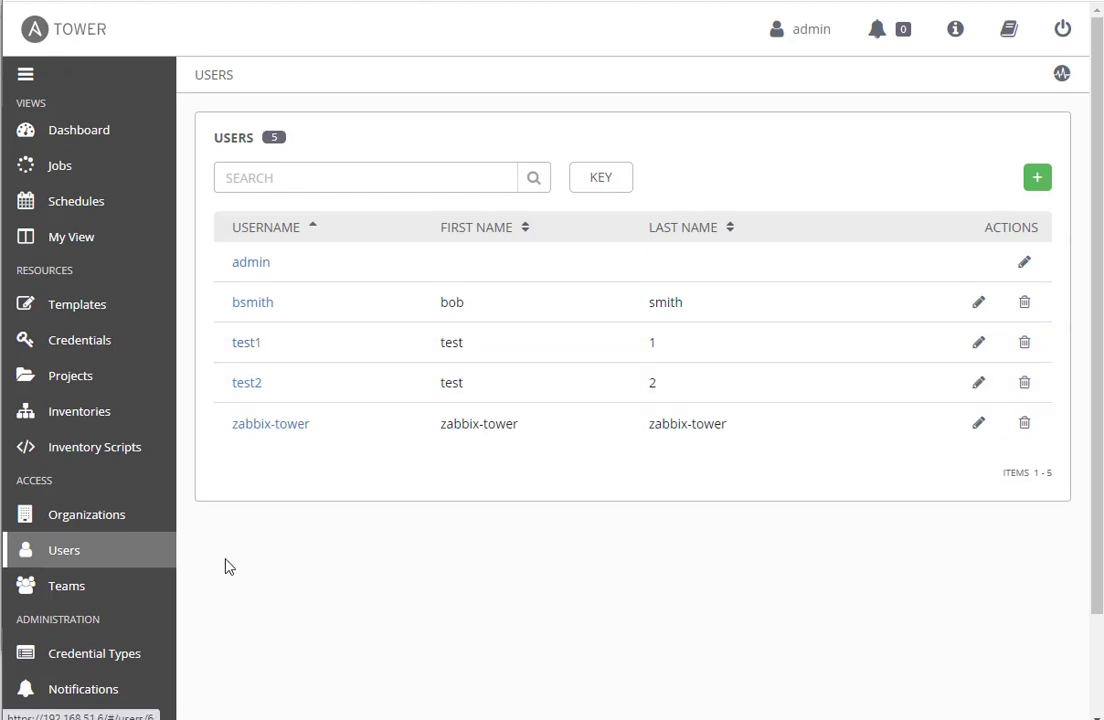
{"action": "left_click", "coordinate": [66, 585]}
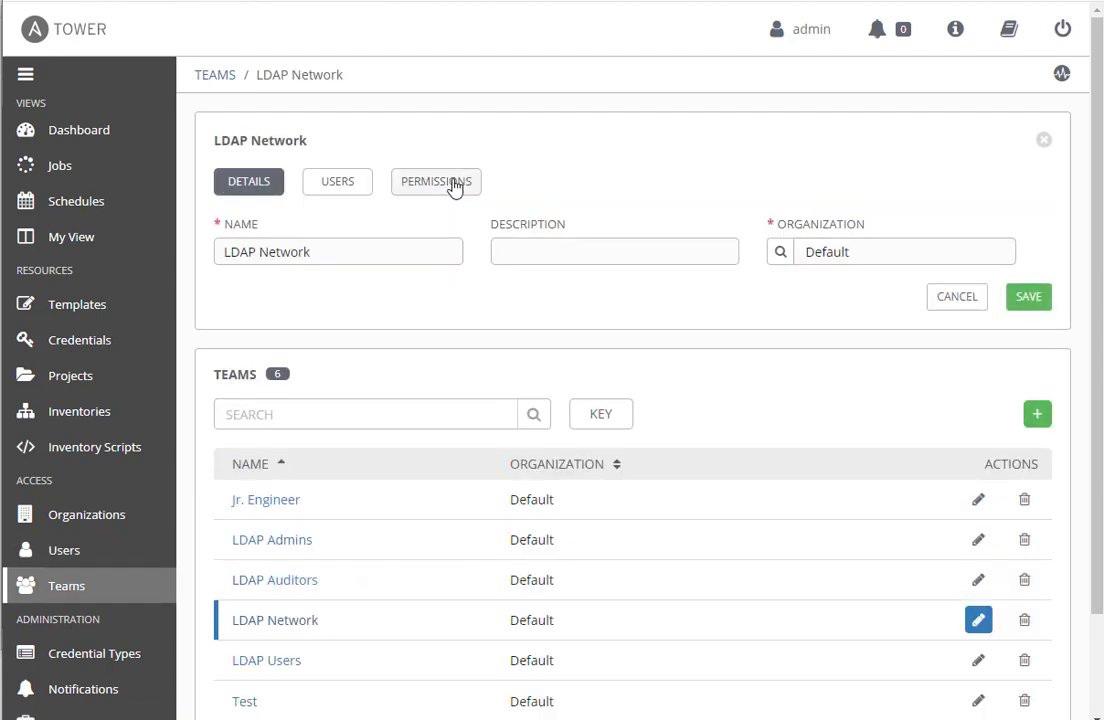
List the LDAP Network team's users: admin, test1, test2 and zabbix-tower with their roles
{"action": "left_click", "coordinate": [337, 181]}
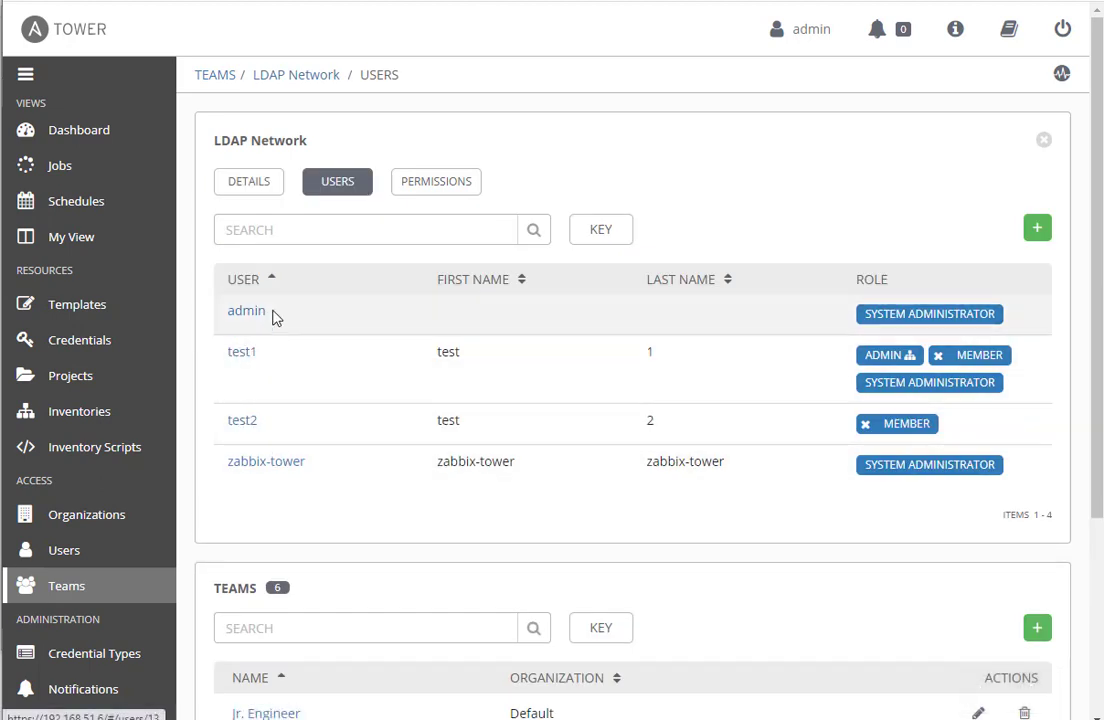
{"action": "mouse_move", "coordinate": [270, 420]}
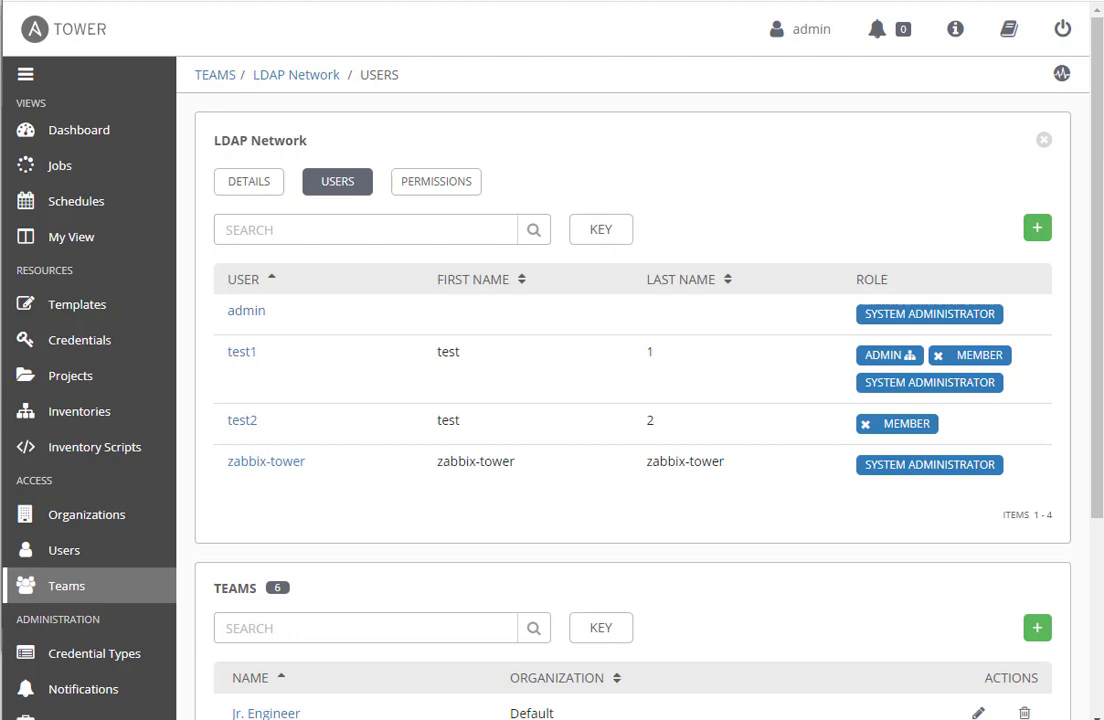
{"action": "mouse_move", "coordinate": [614, 507]}
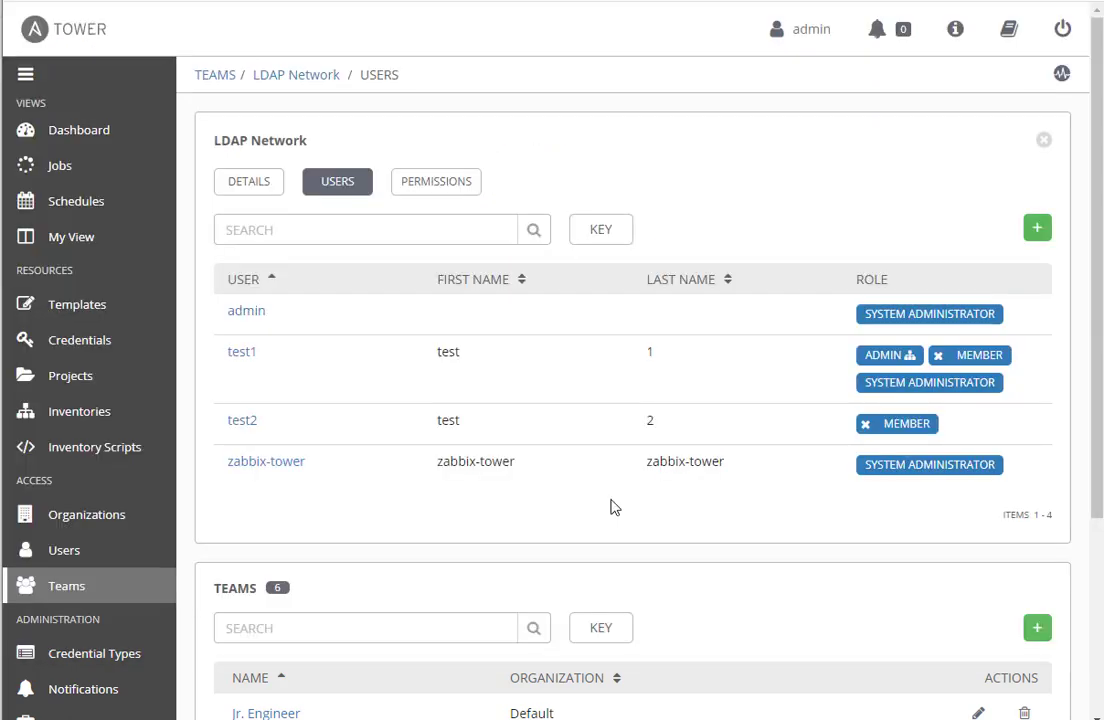
{"action": "mouse_move", "coordinate": [648, 340]}
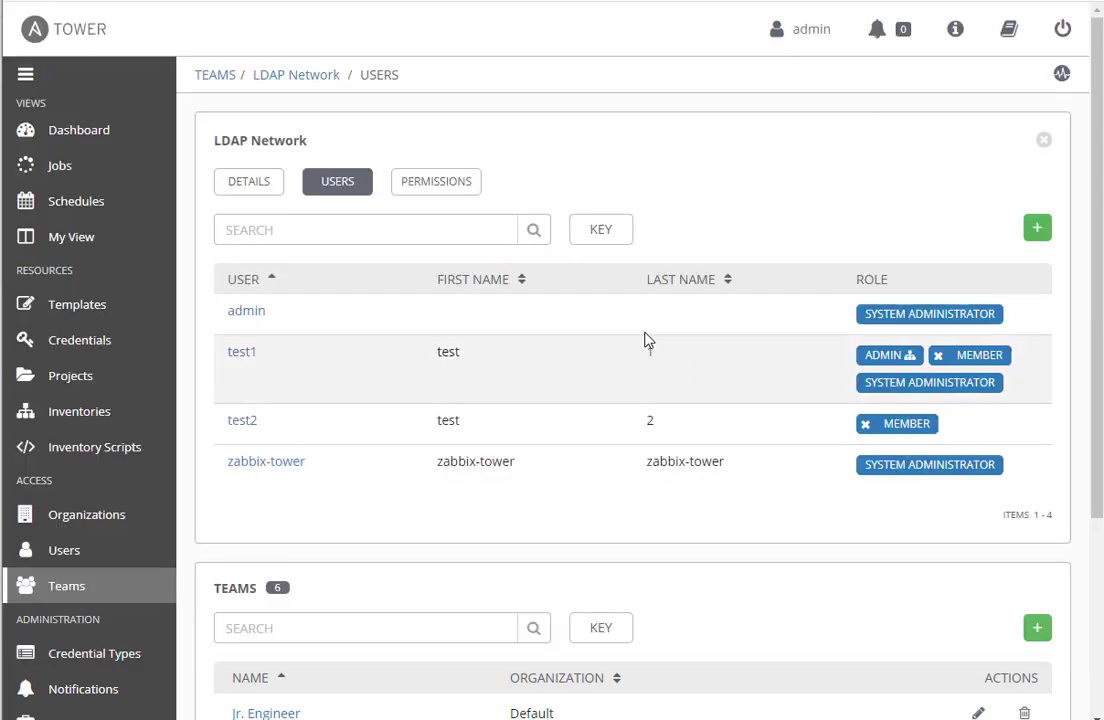